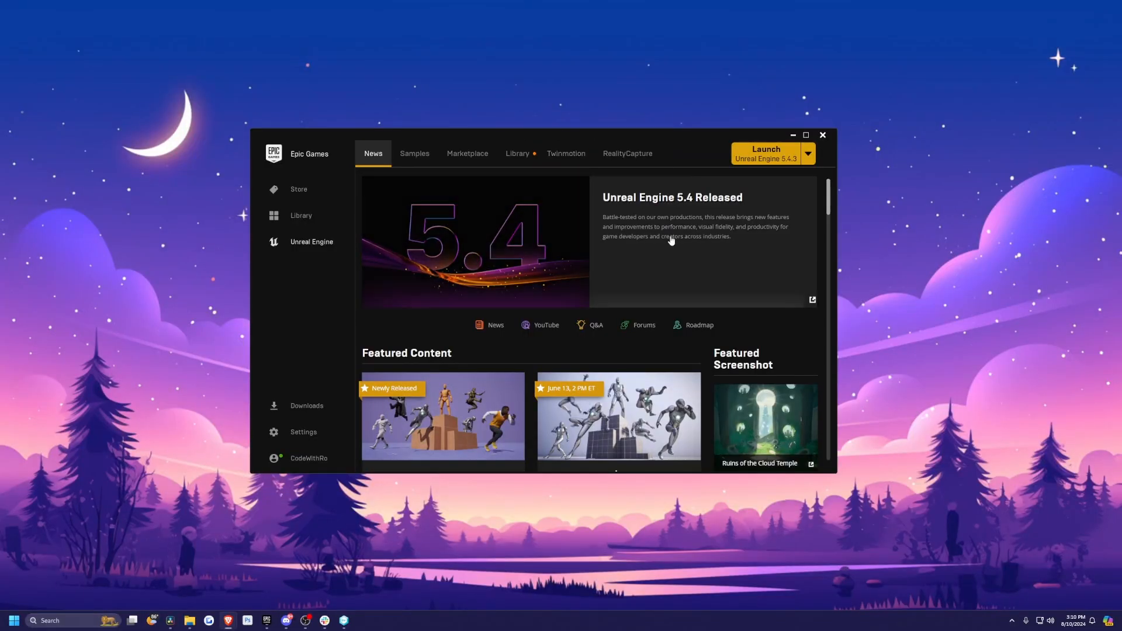
mouse_move(515, 154)
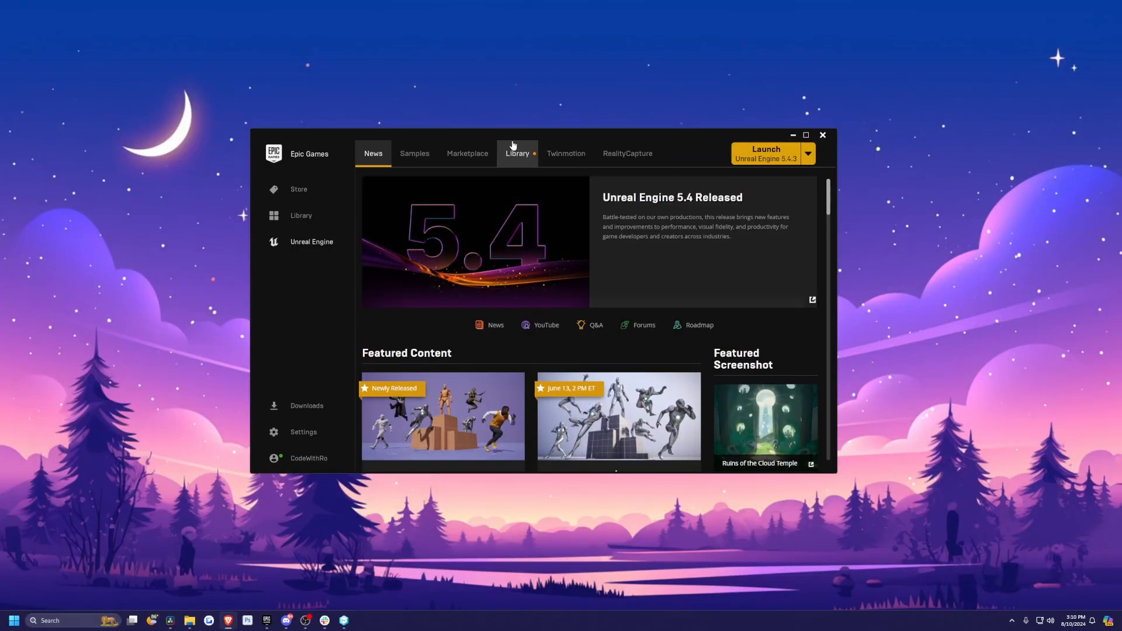
Launch Unreal Engine 5.4.3 from the Library and name the new project StreamIntegrationKit
left_click(517, 153)
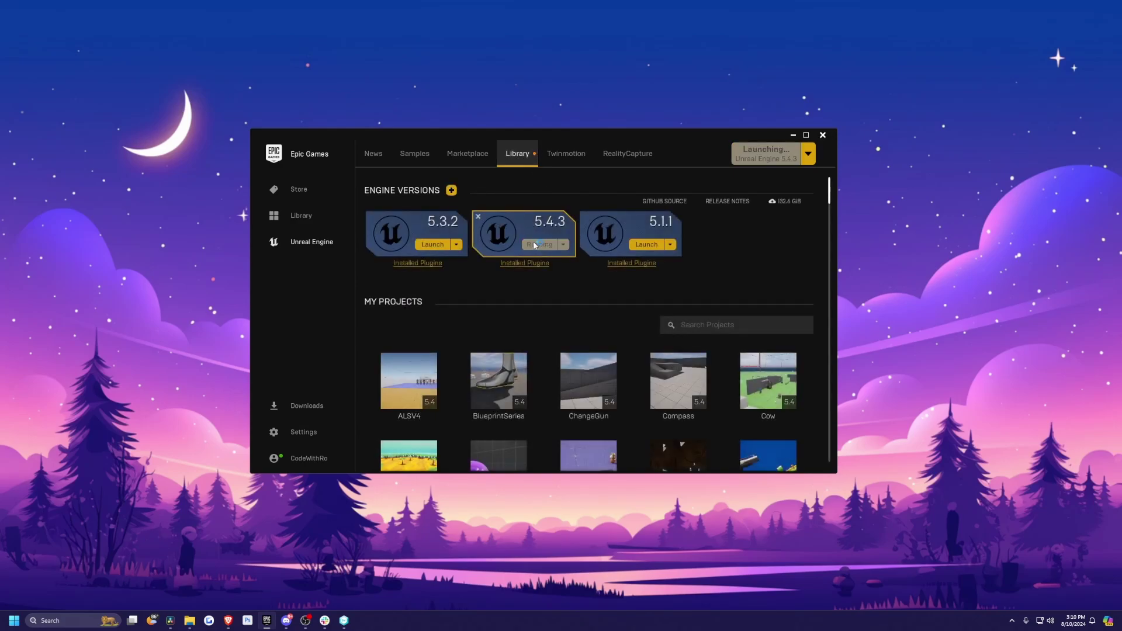
left_click(537, 245)
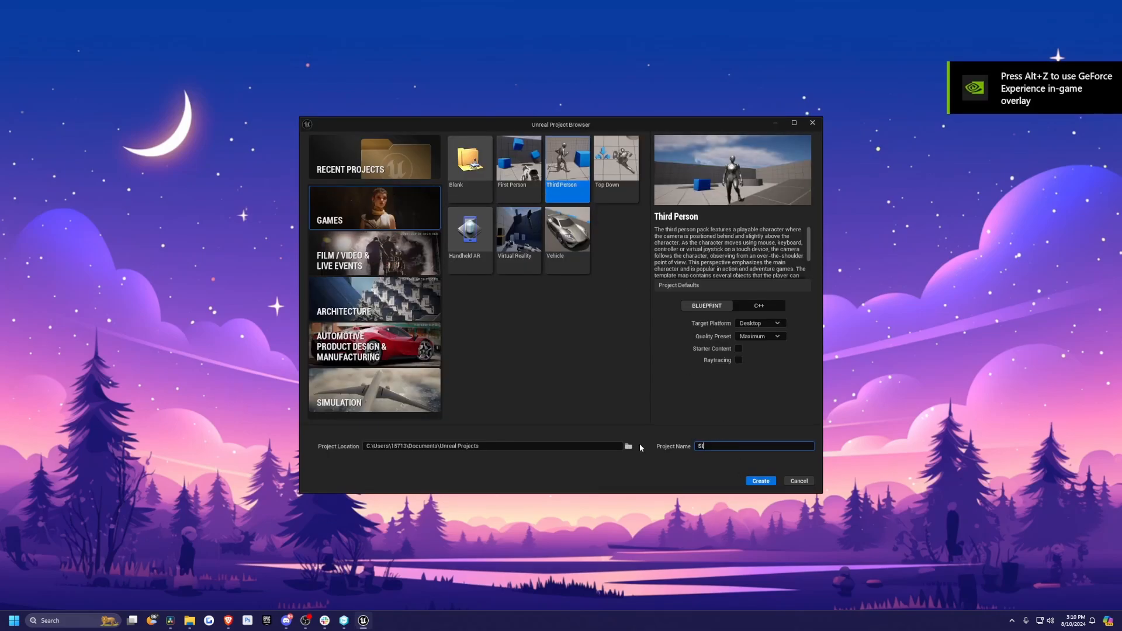
type("StreamIntegrationKit")
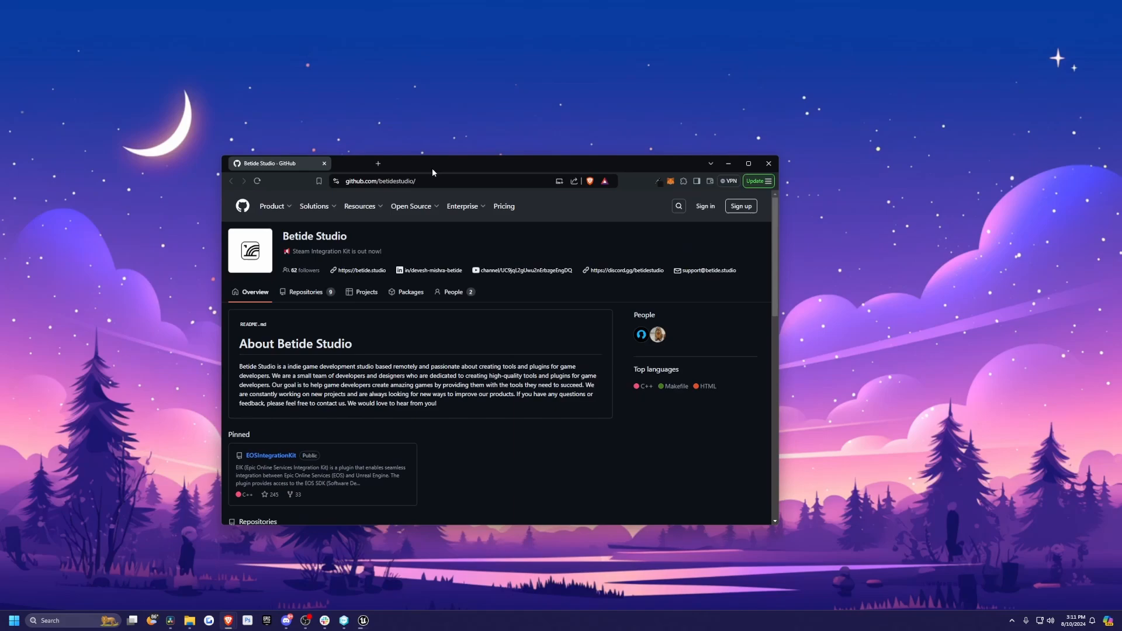
Open Betide Studio's SteamIntegrationKit repository and choose Download ZIP from the Code menu
left_click(748, 164)
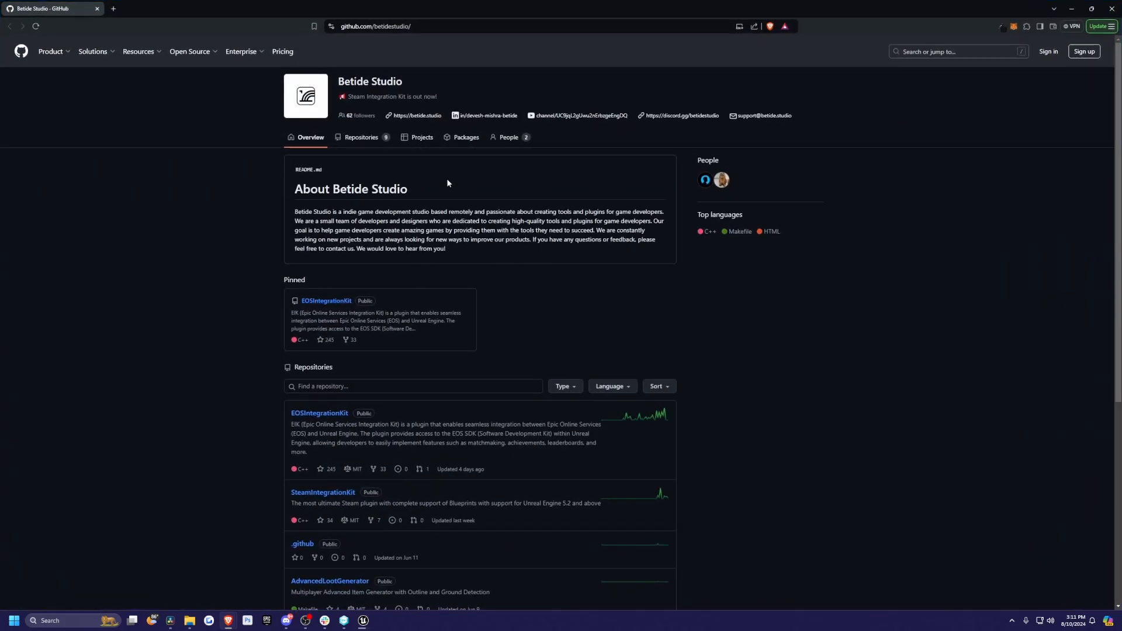
mouse_move(405, 3)
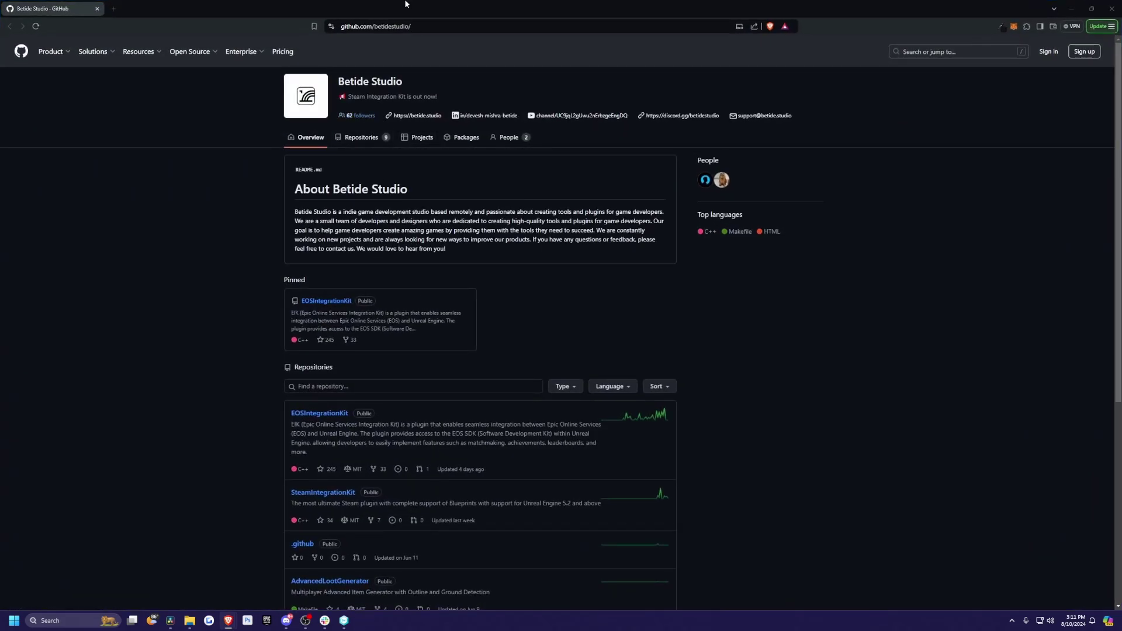
left_click(362, 136)
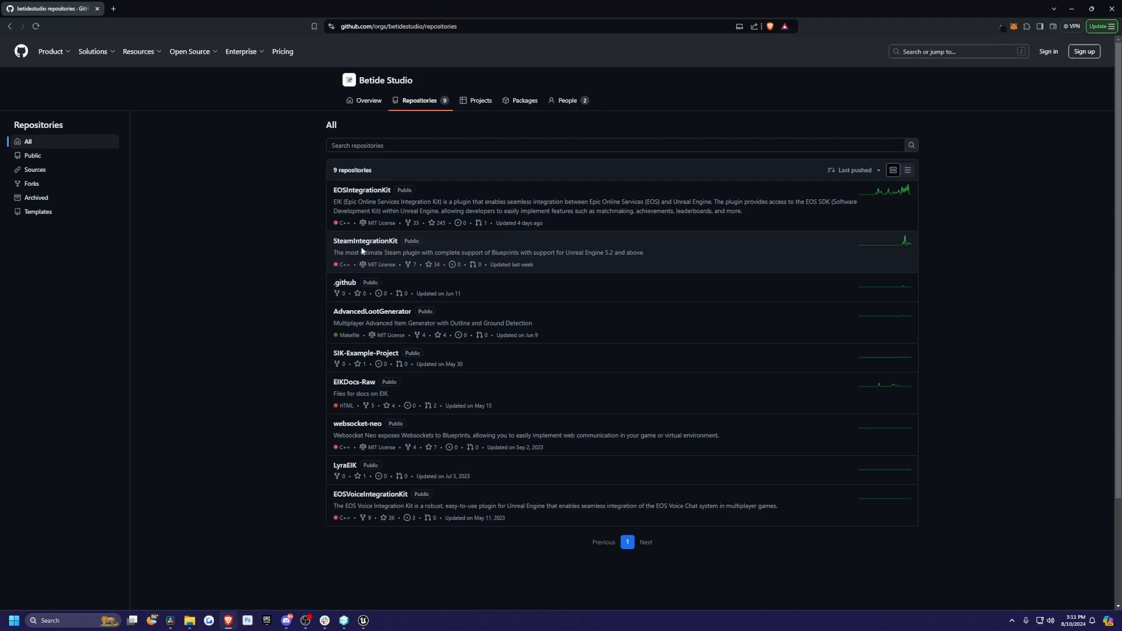
left_click(364, 240)
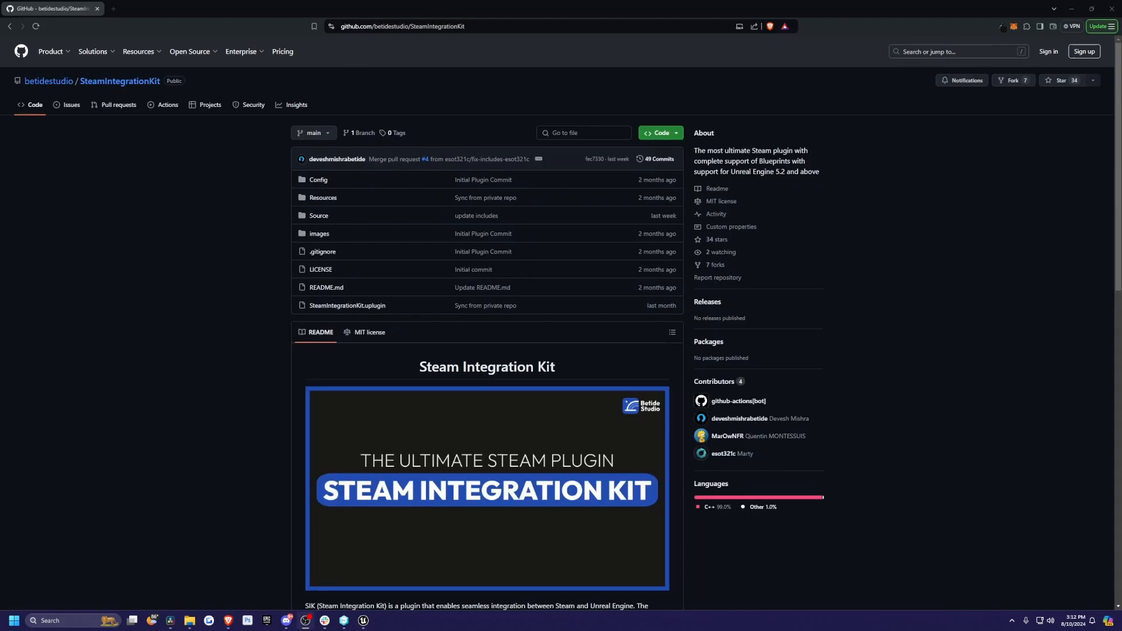
mouse_move(190, 222)
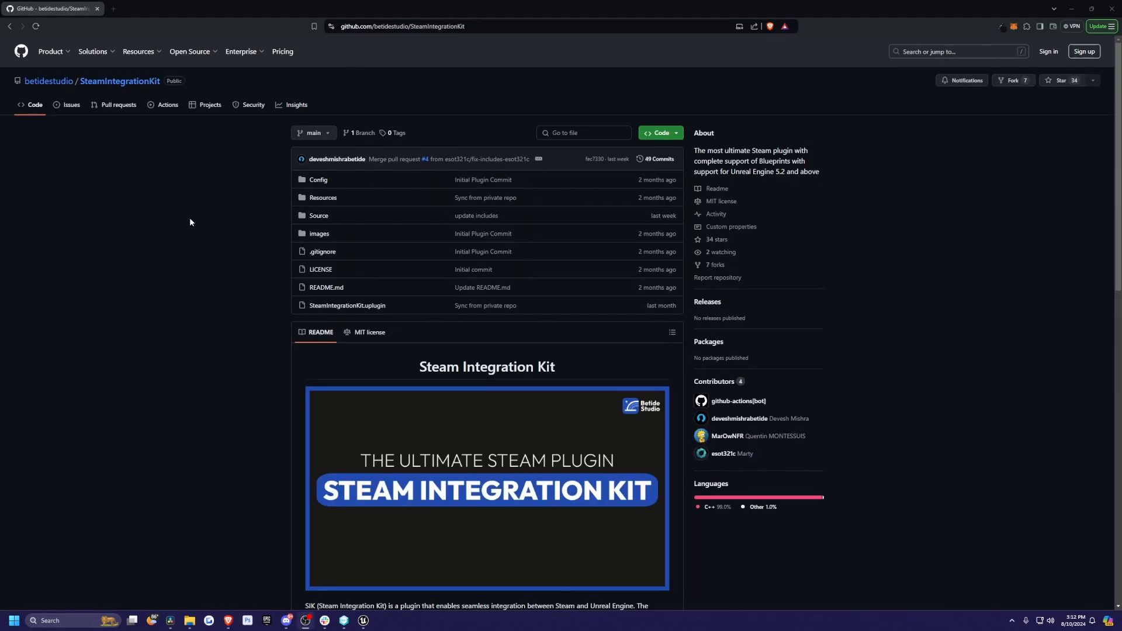
left_click(658, 132)
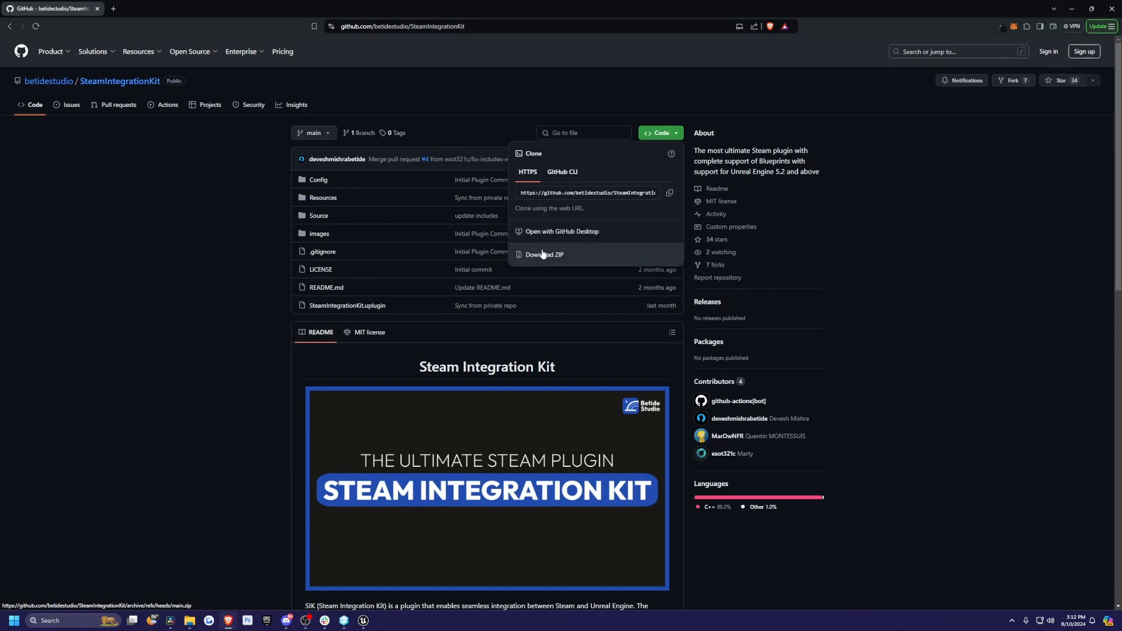
left_click(545, 254)
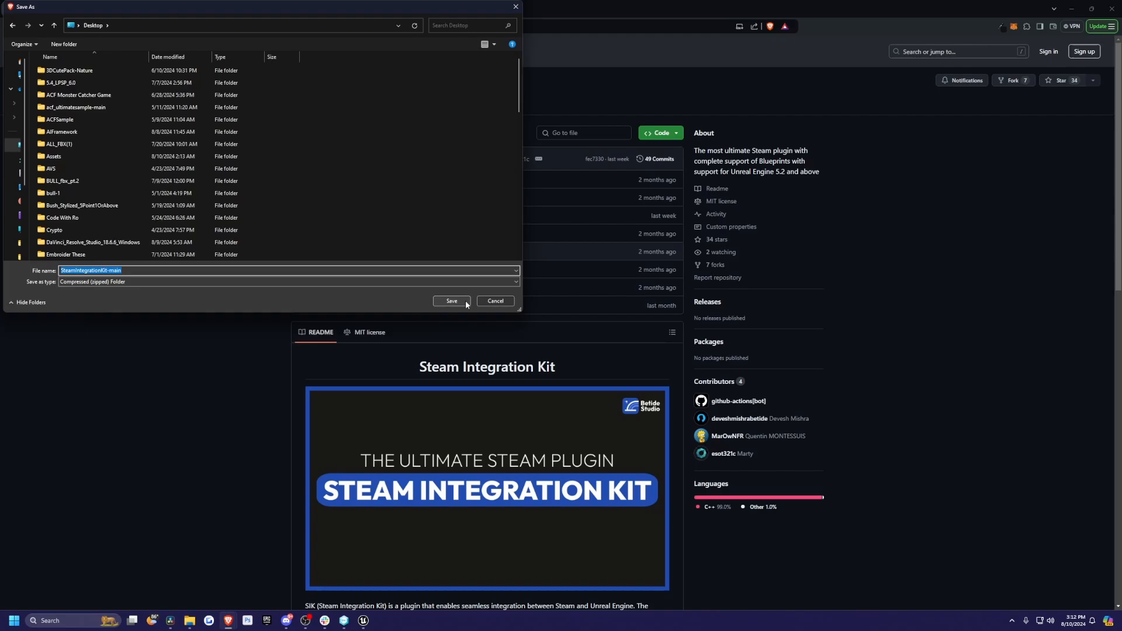
Save the ZIP to the Desktop, create a Plugins folder in the project and extract the archive there
left_click(452, 300)
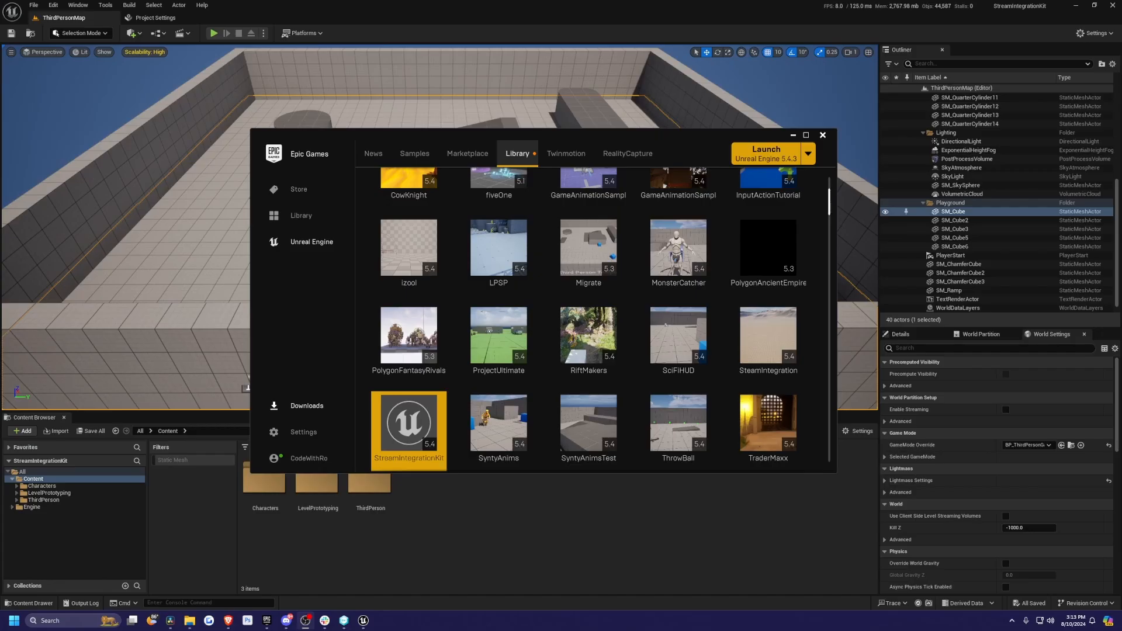
mouse_move(409, 422)
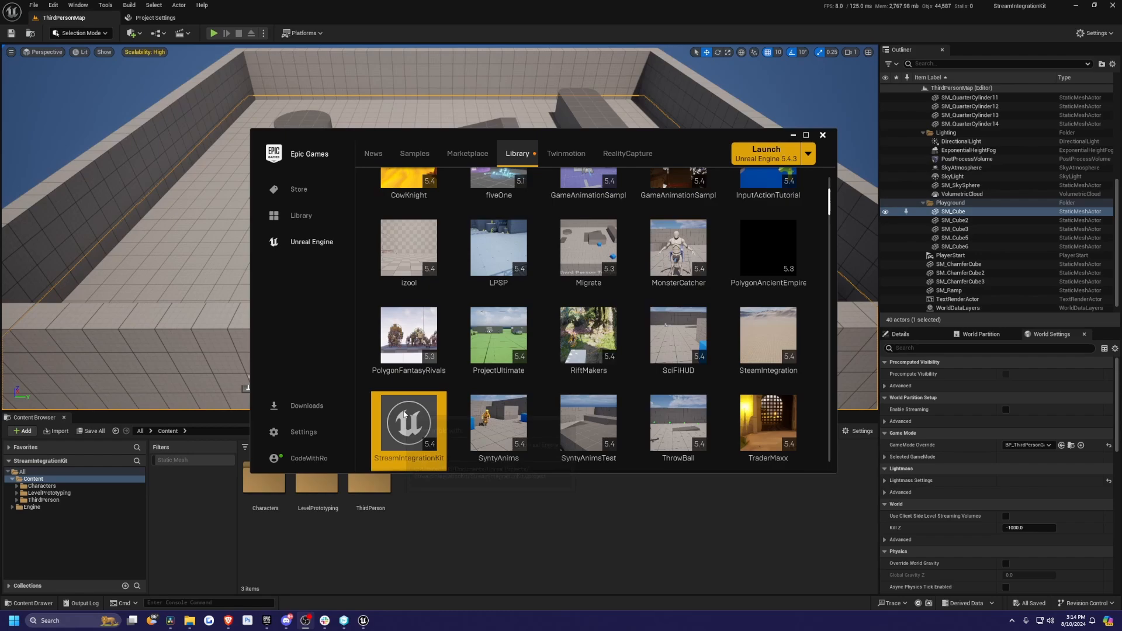
mouse_move(340, 263)
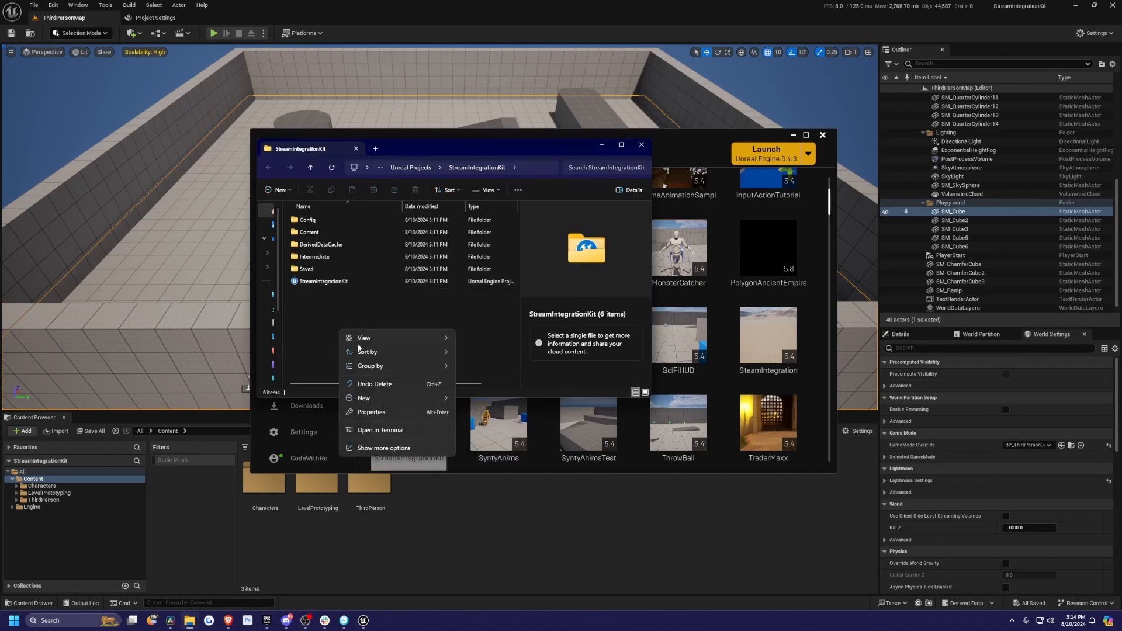
left_click(363, 398)
type("Plugins")
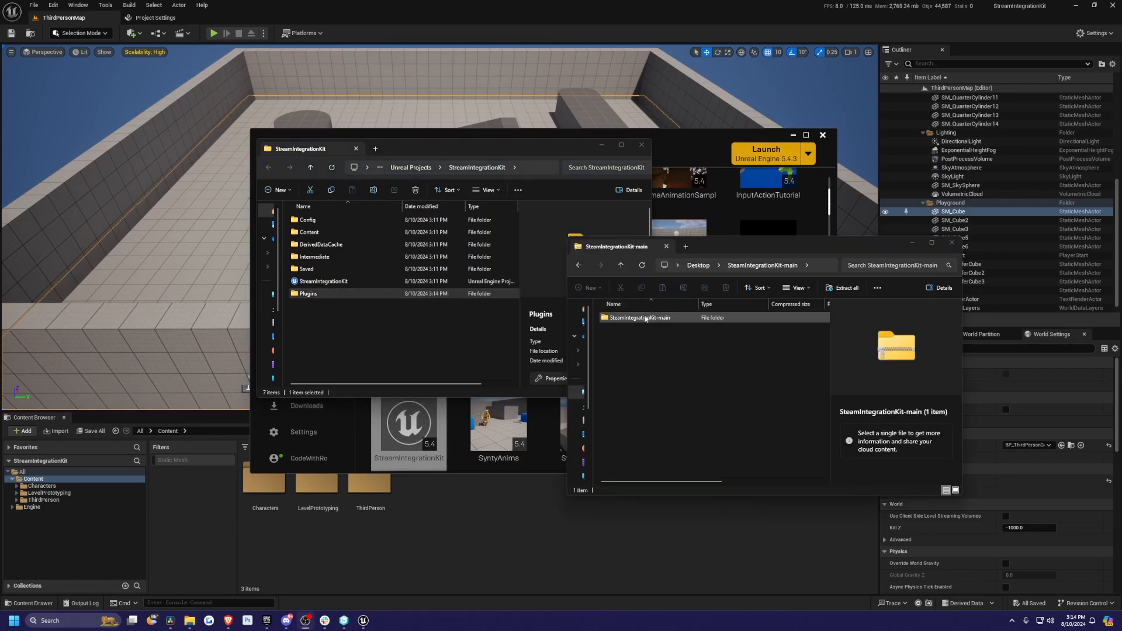
left_click(844, 288)
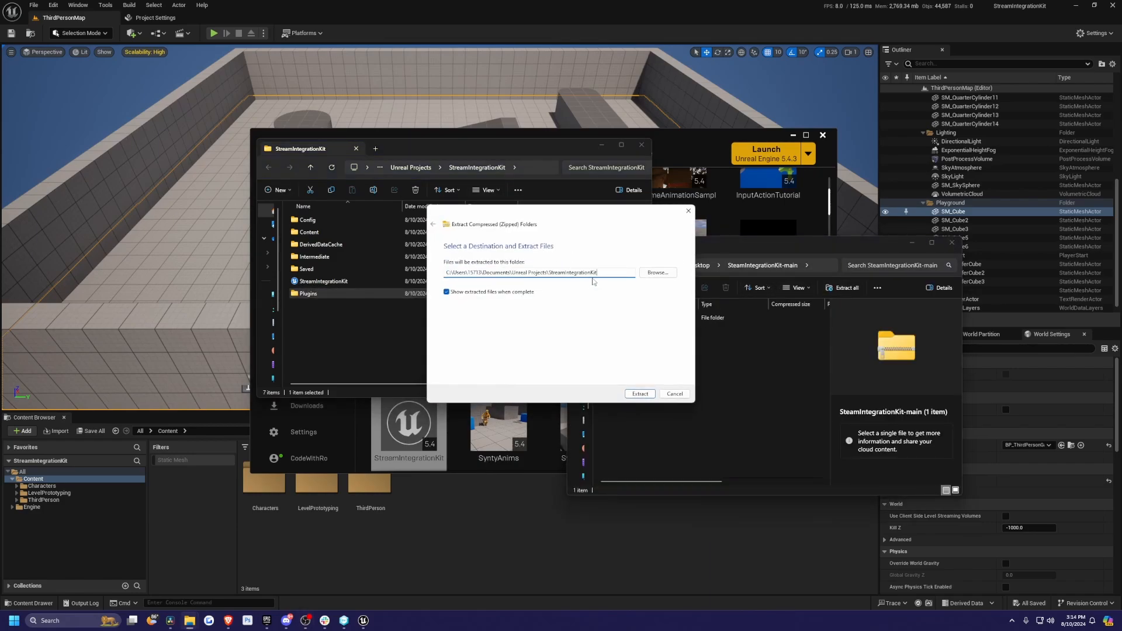
left_click(656, 273)
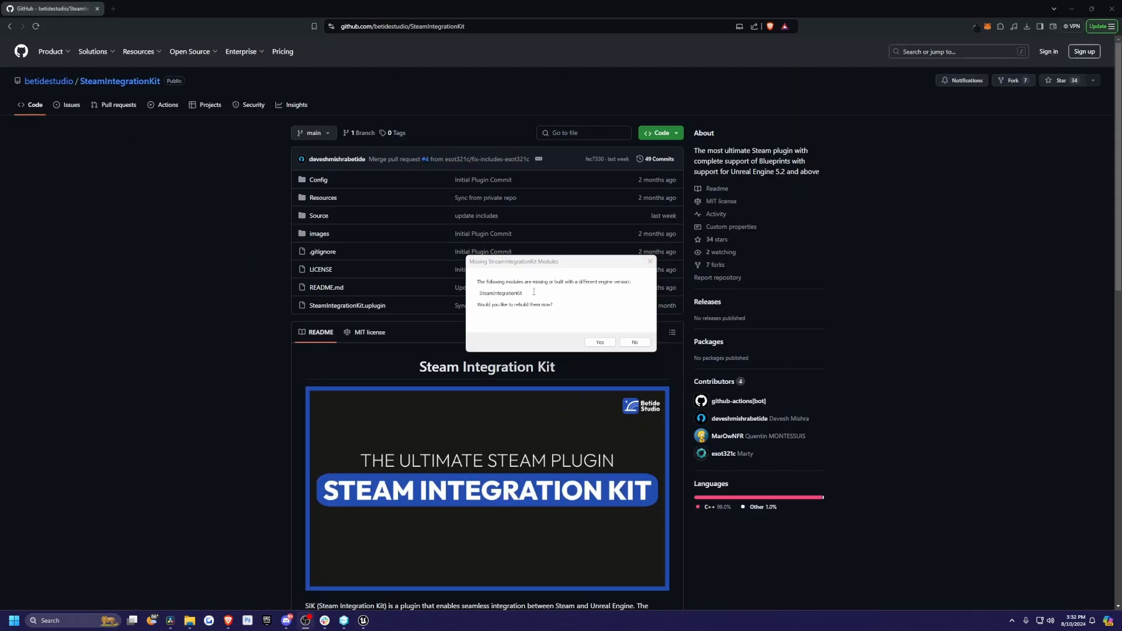
mouse_move(562, 287)
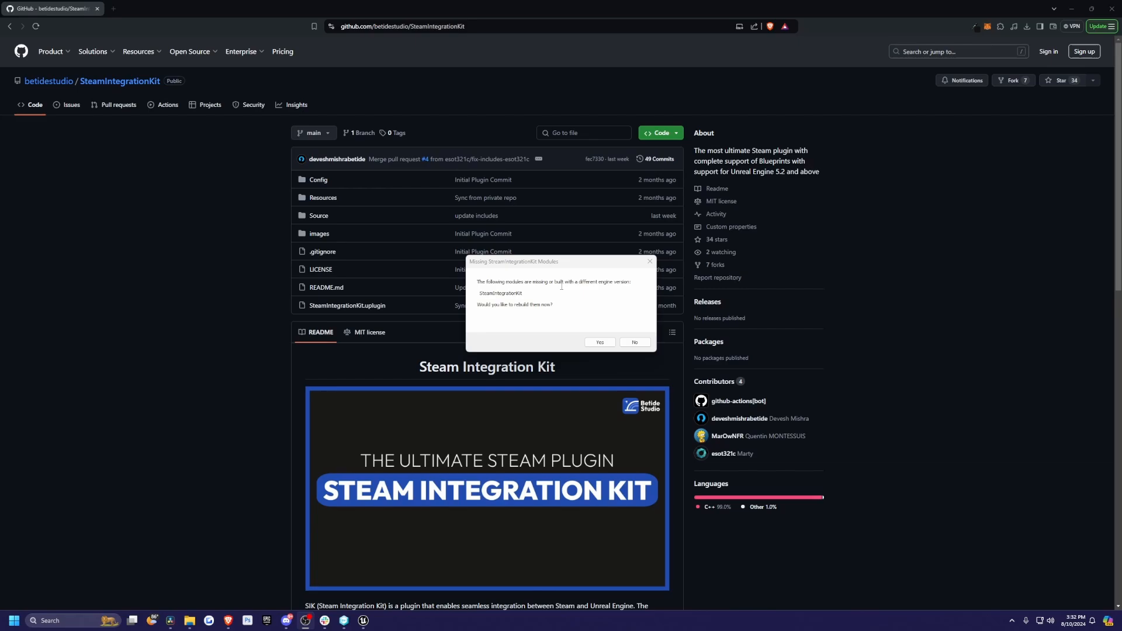
Answer the Missing Modules rebuild prompt and show the full actions for StreamIntegrationKit.uproject
left_click(632, 343)
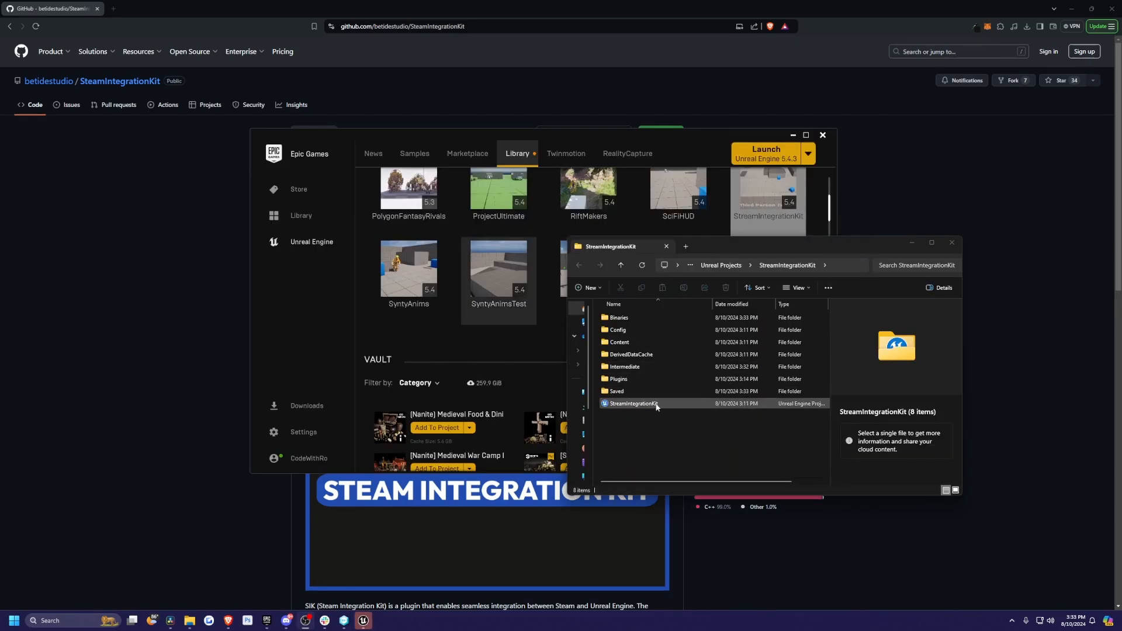
right_click(632, 403)
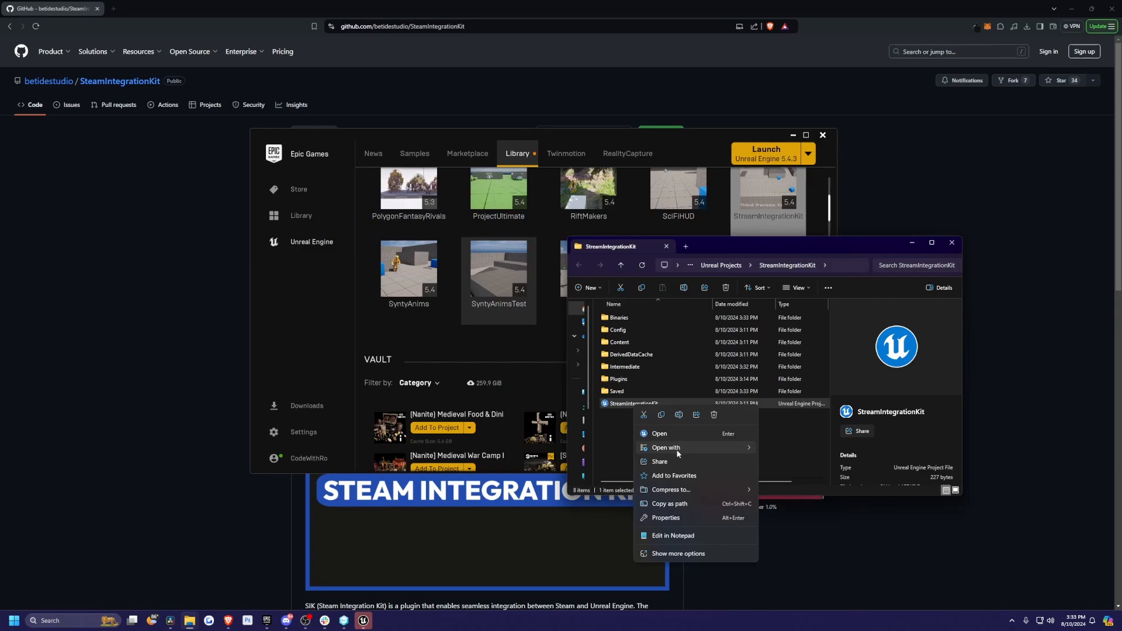
left_click(677, 552)
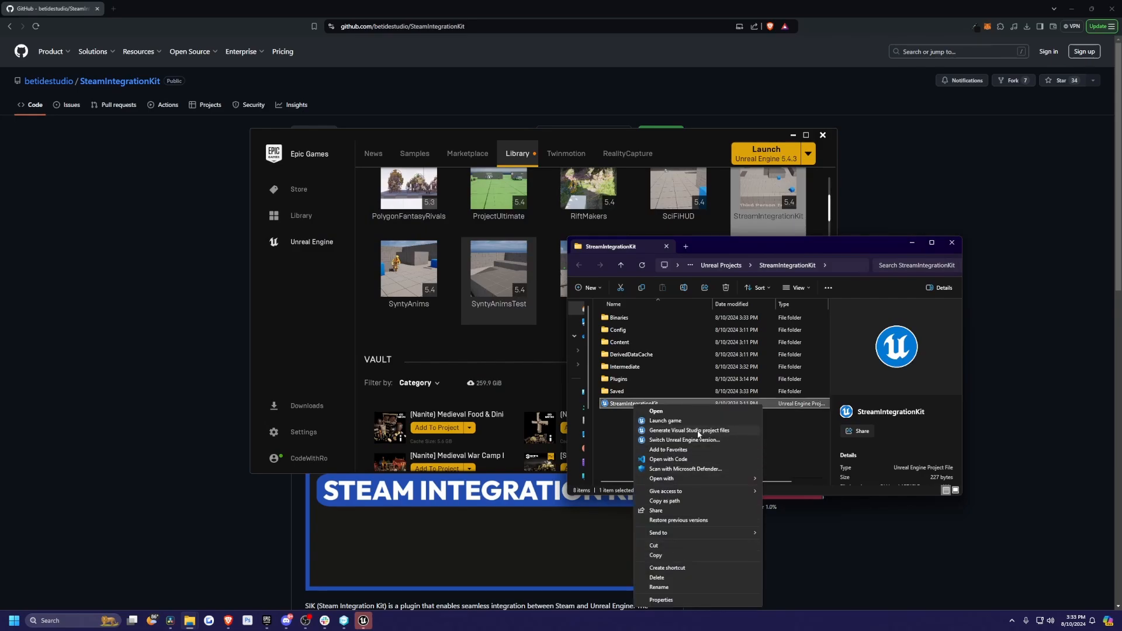
left_click(665, 422)
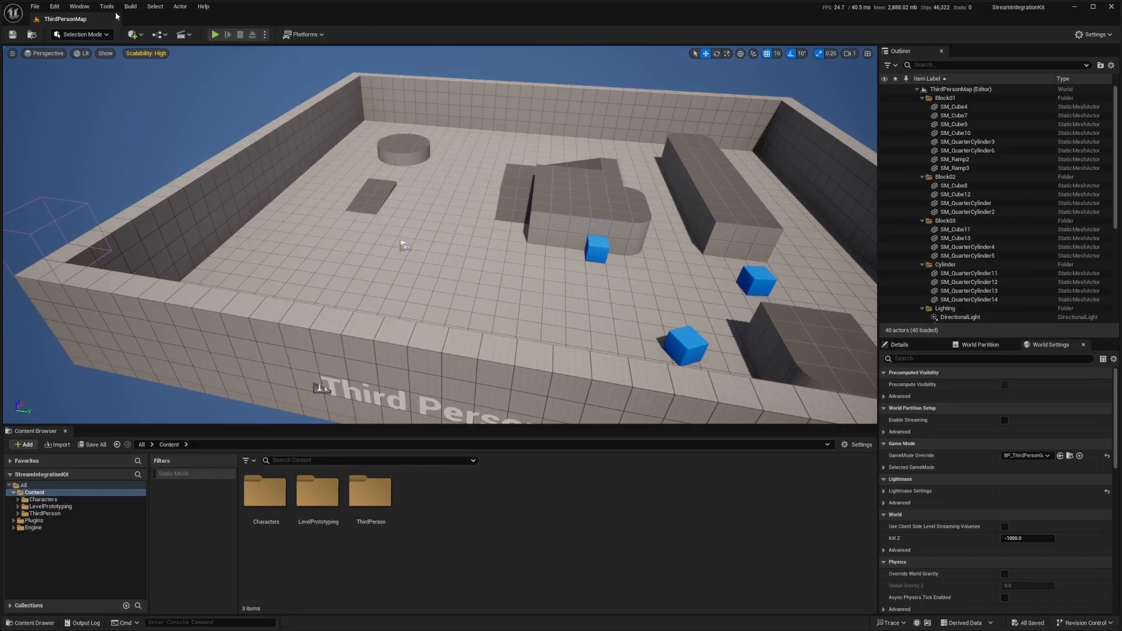
Browse the editor's Edit menu, then show the StreamIntegrationKit project folder in File Explorer
left_click(54, 7)
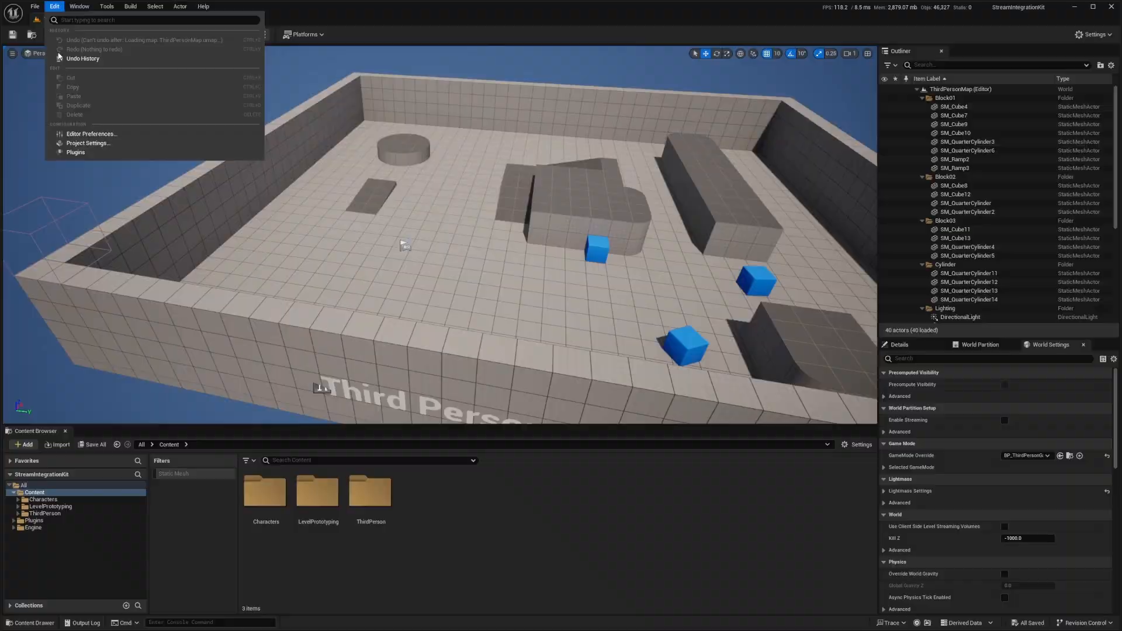
left_click(75, 152)
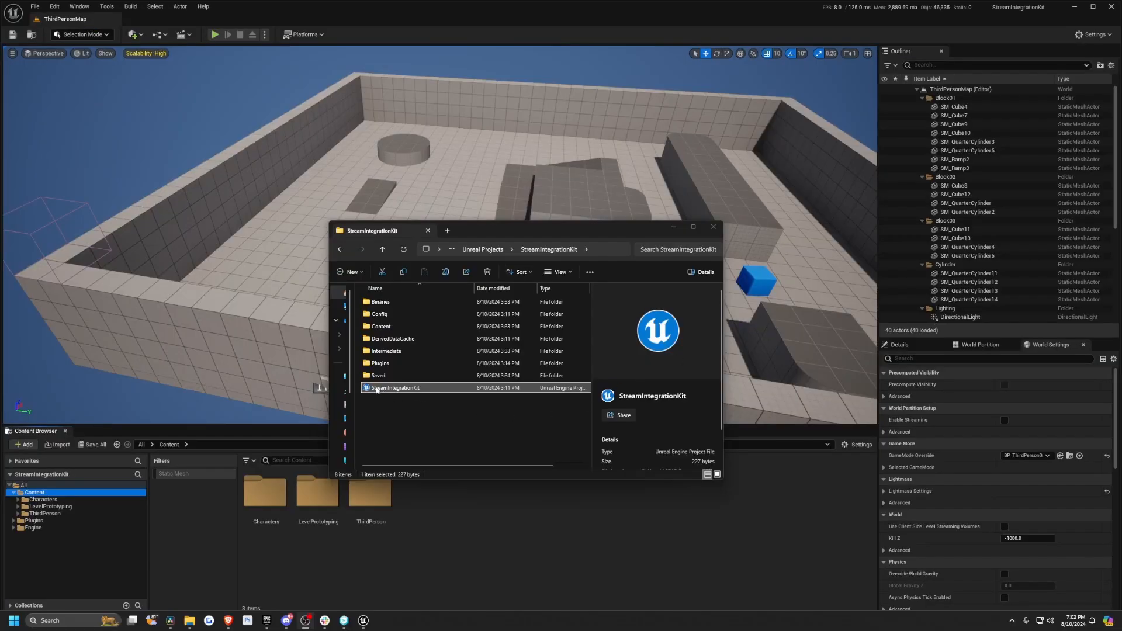
mouse_move(383, 392)
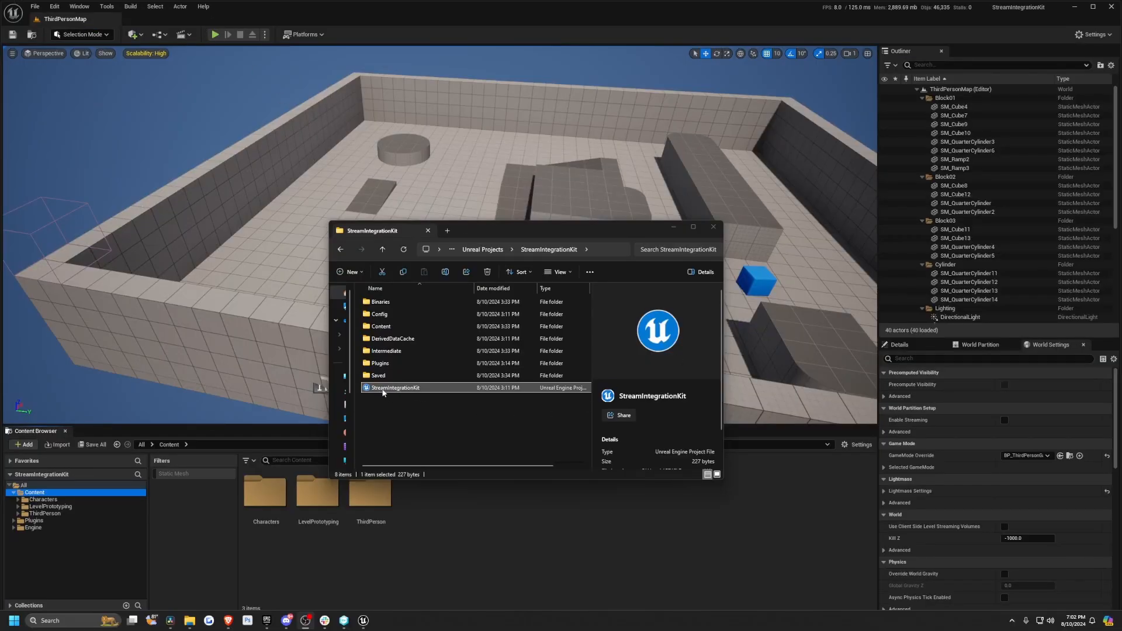
Open StreamIntegrationKit.uproject as text in Notepad
right_click(395, 387)
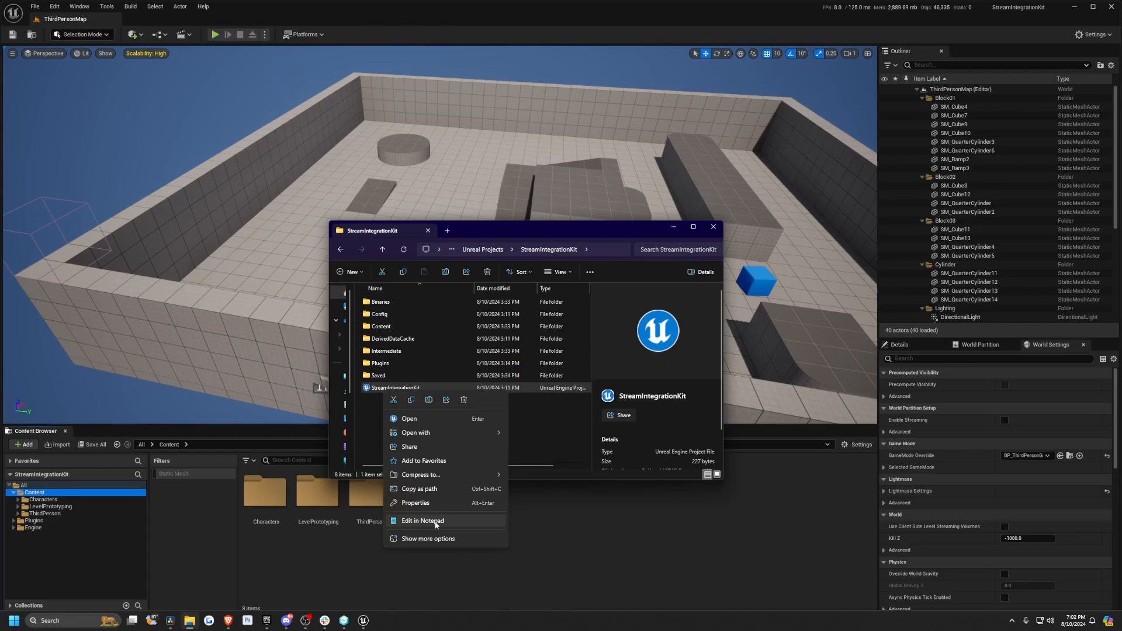
left_click(422, 520)
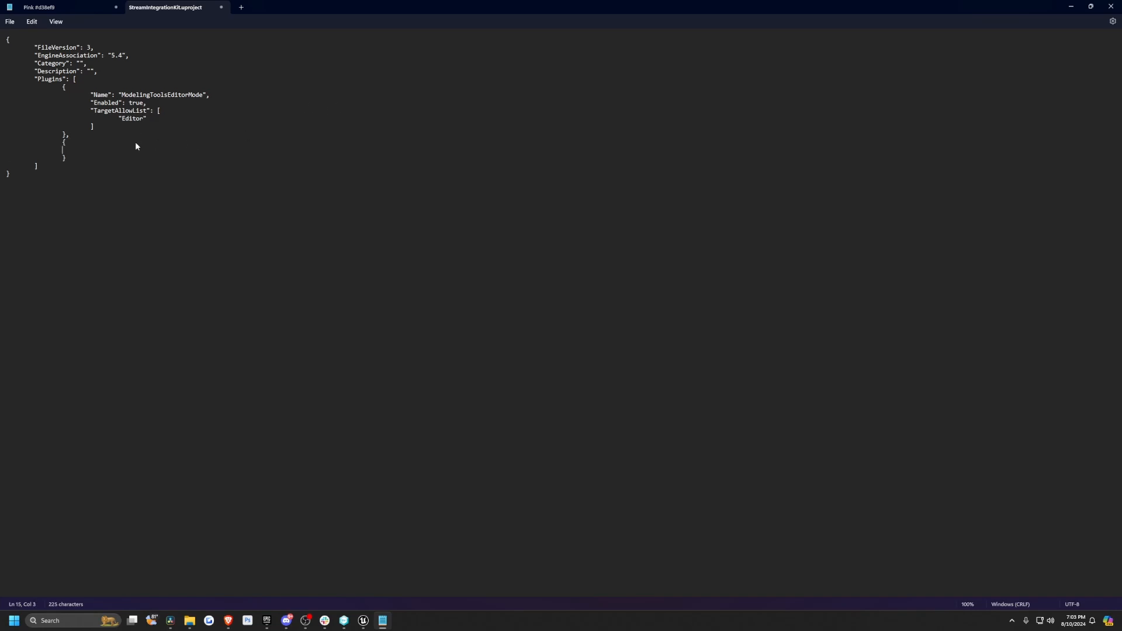
Add a plugin entry "Name": "OnlineSubsystemSteam" with an "Enabled" field, then return to the editor
type("\"Name")
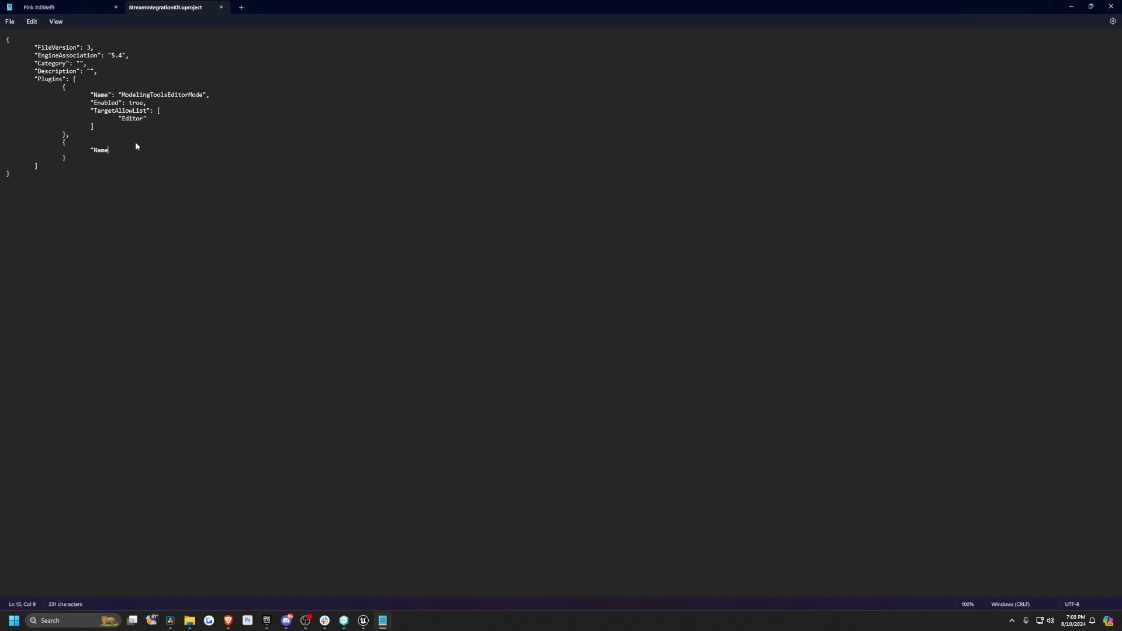
type("\":")
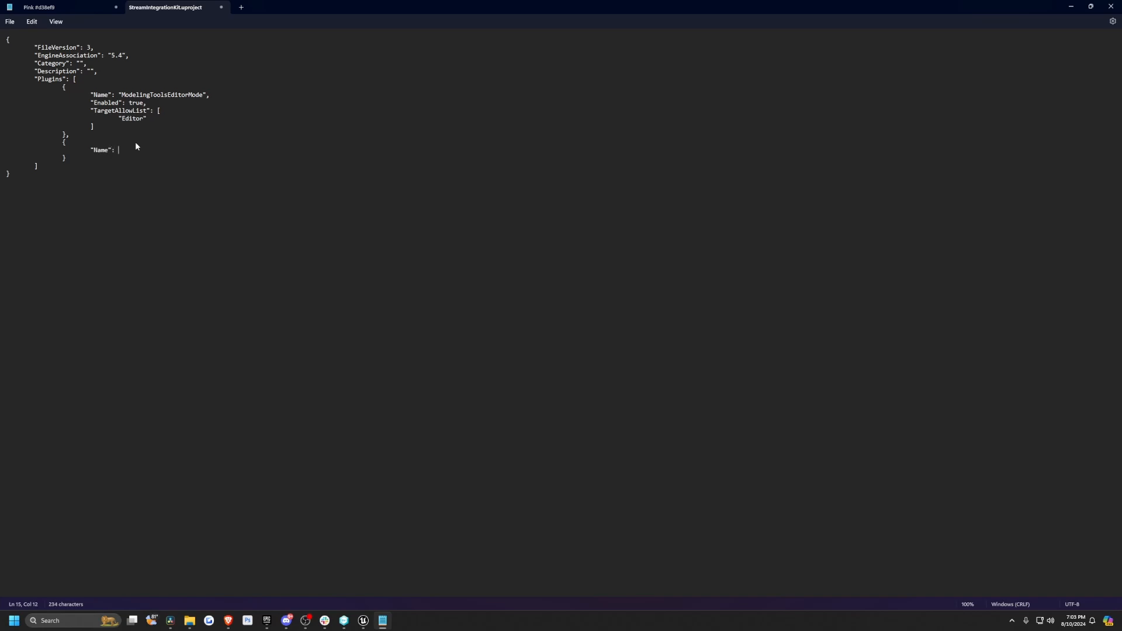
type("OnlineSubsystemSteam\",")
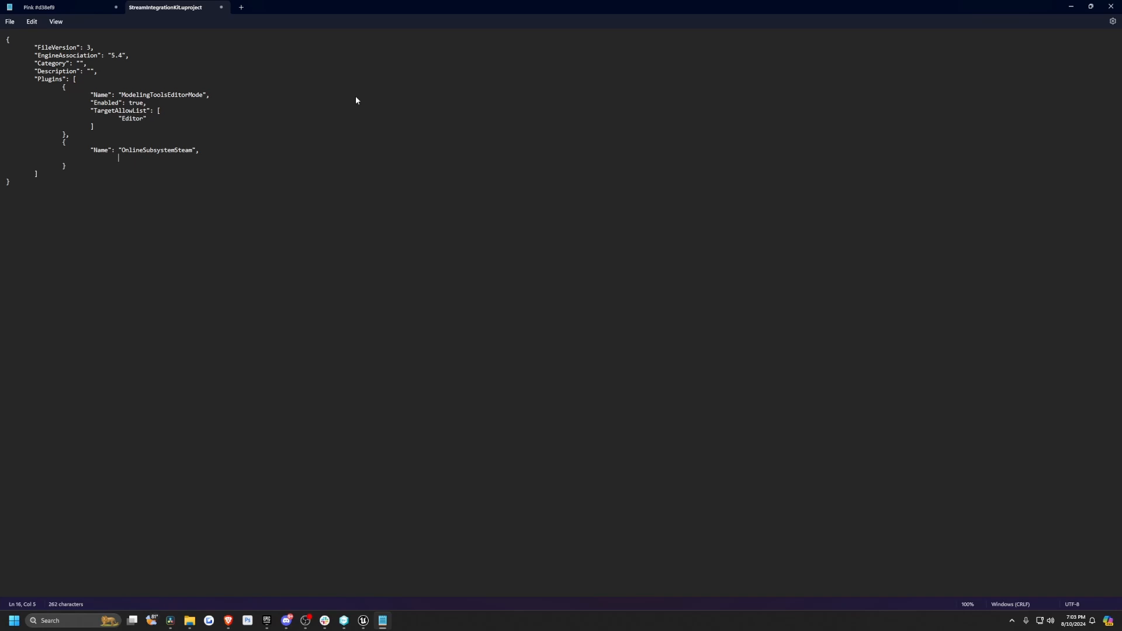
type("\"Enabled\"")
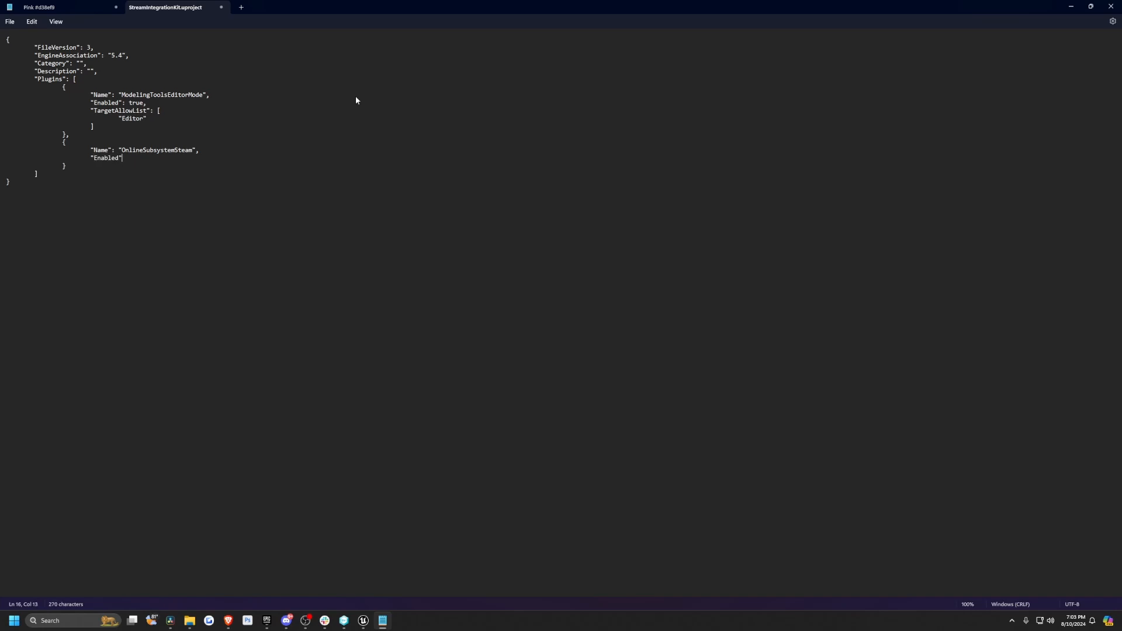
left_click(363, 621)
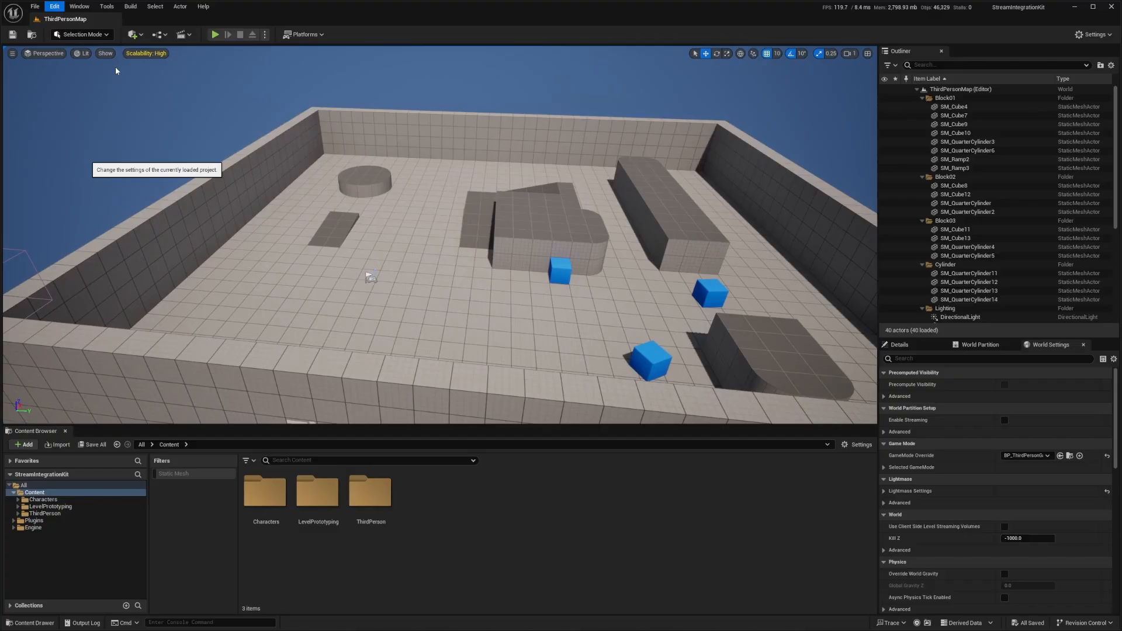
Show Project Settings > Steam Integration Kit with its deploy, account and server groups expanded
left_click(54, 6)
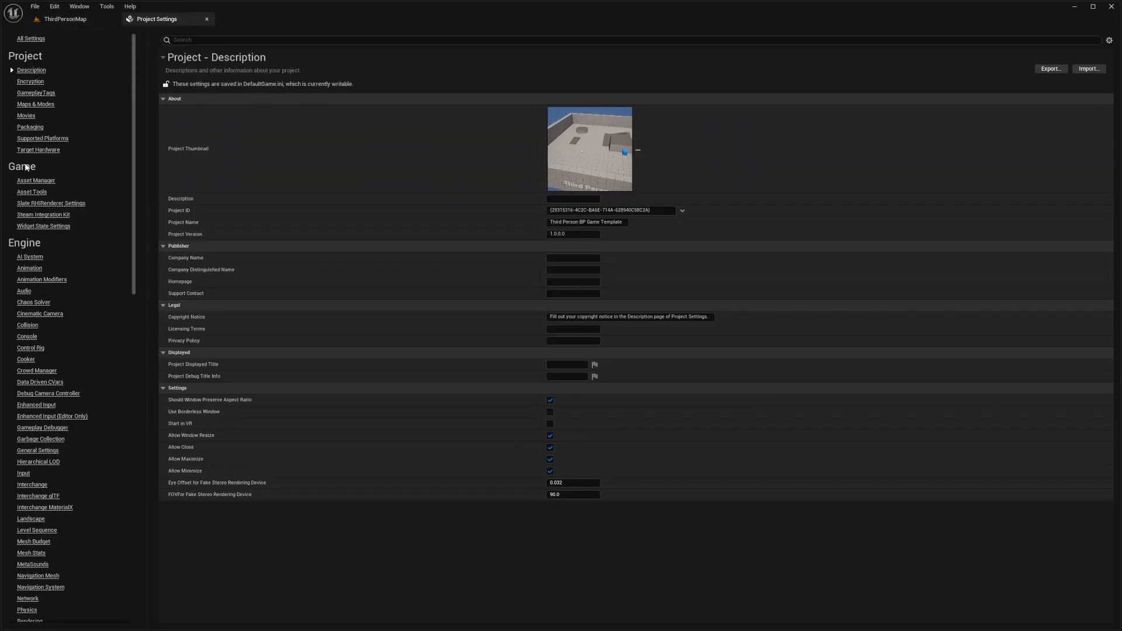
left_click(43, 213)
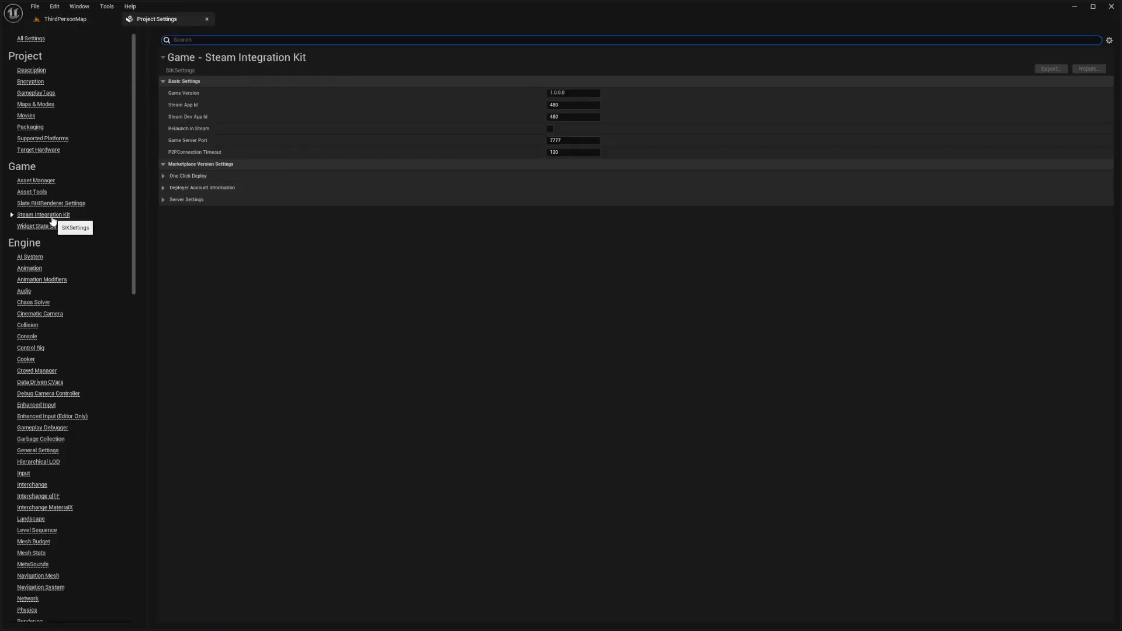
left_click(163, 176)
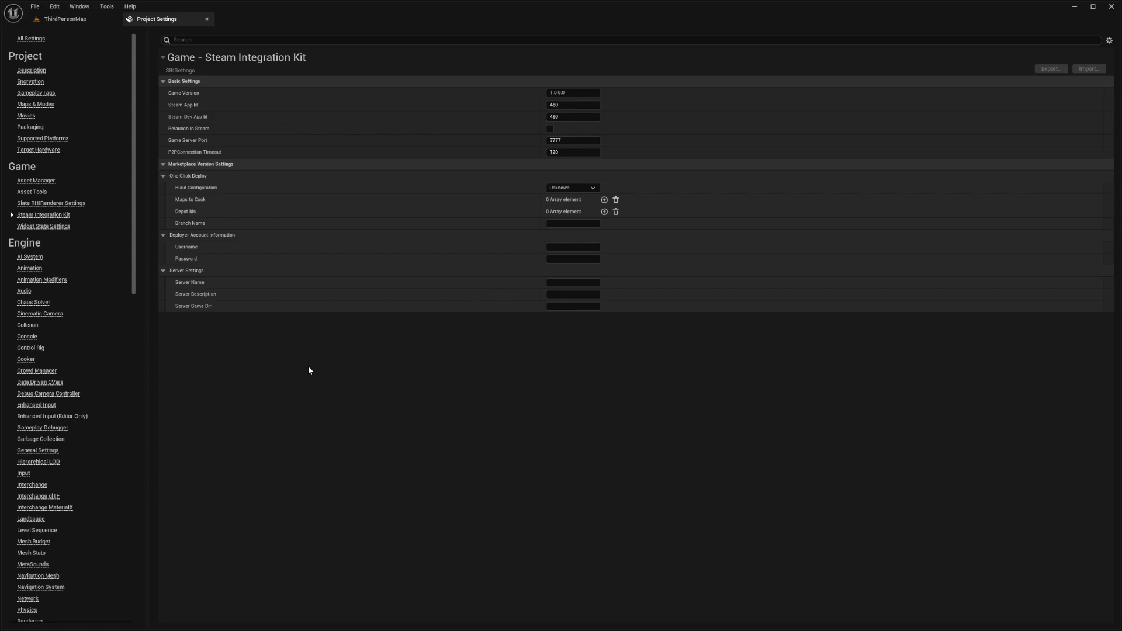
mouse_move(318, 324)
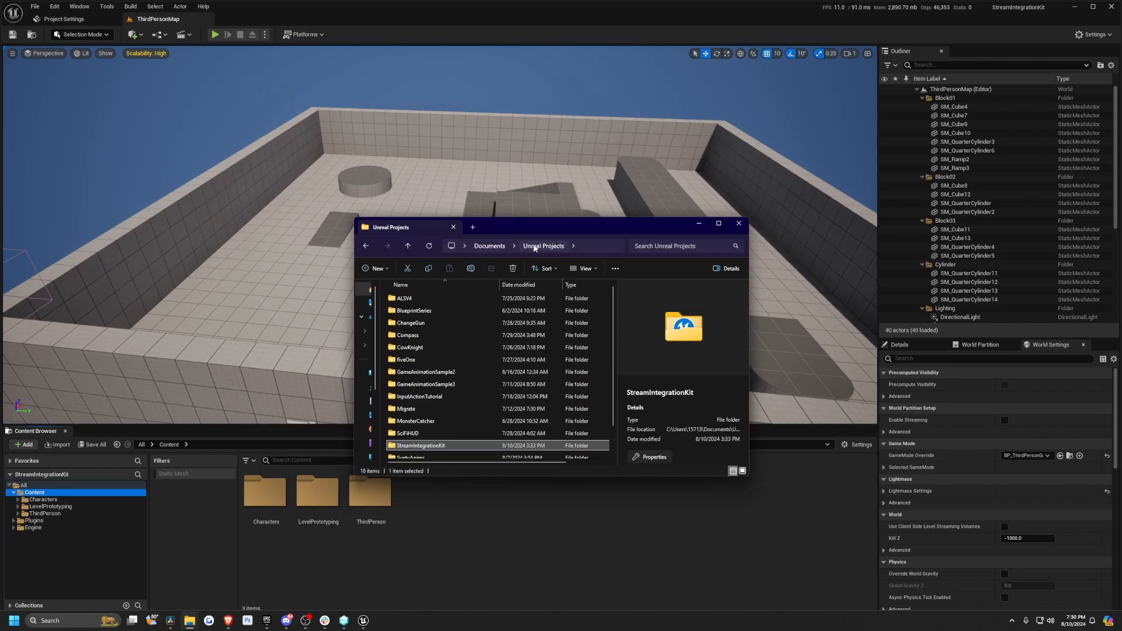
Navigate into the project's Config folder and bring up actions for DefaultEngine.ini
double_click(421, 446)
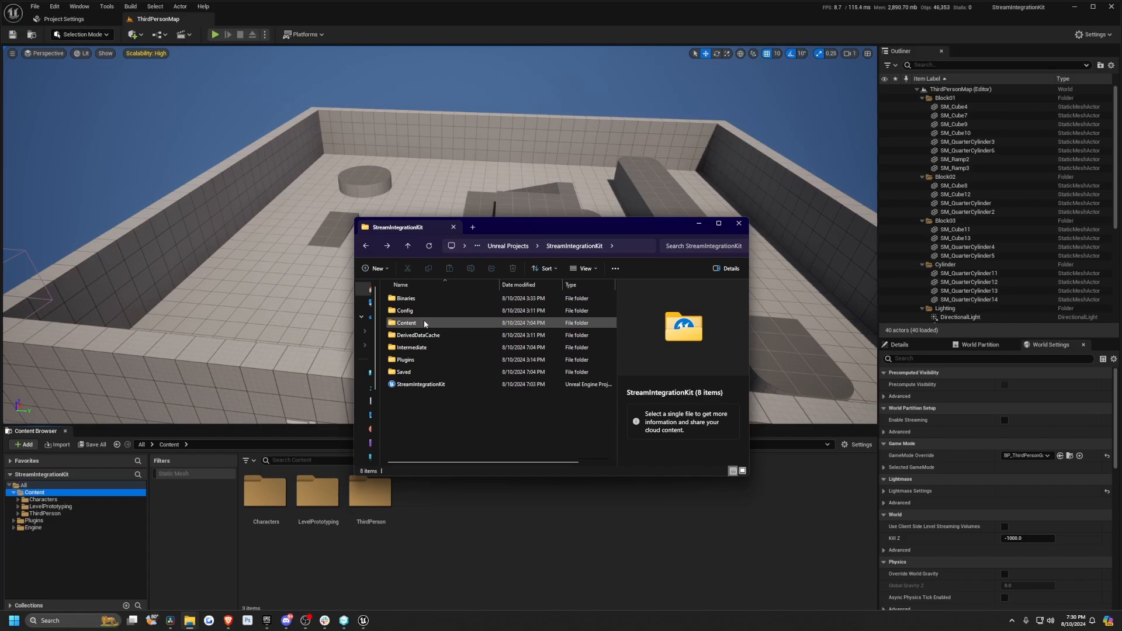
double_click(405, 310)
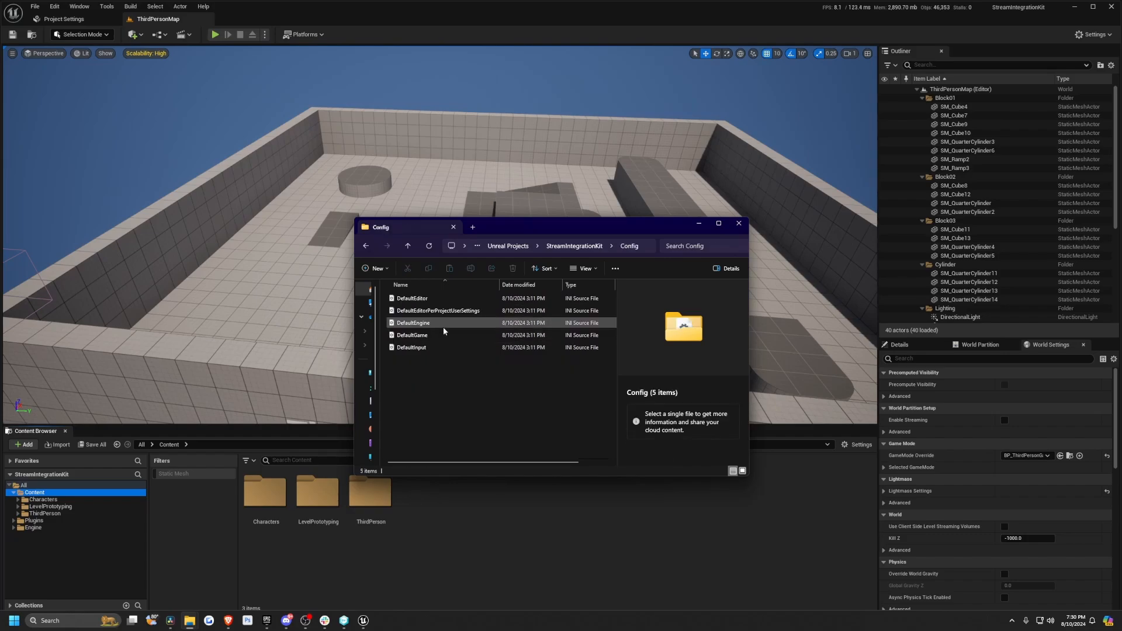
left_click(412, 322)
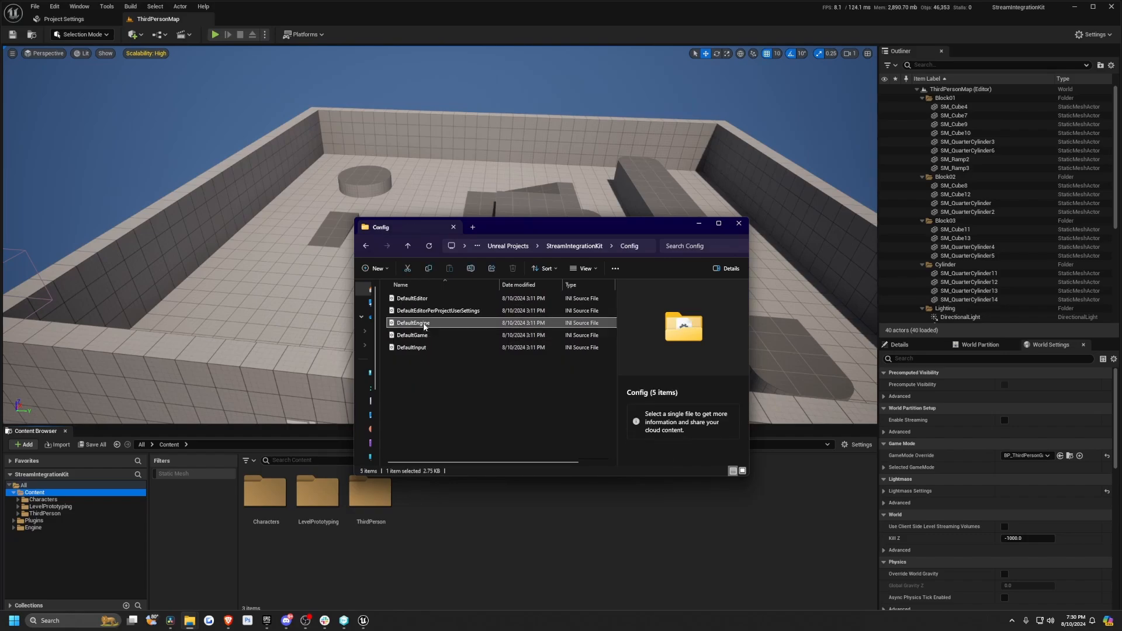
right_click(411, 323)
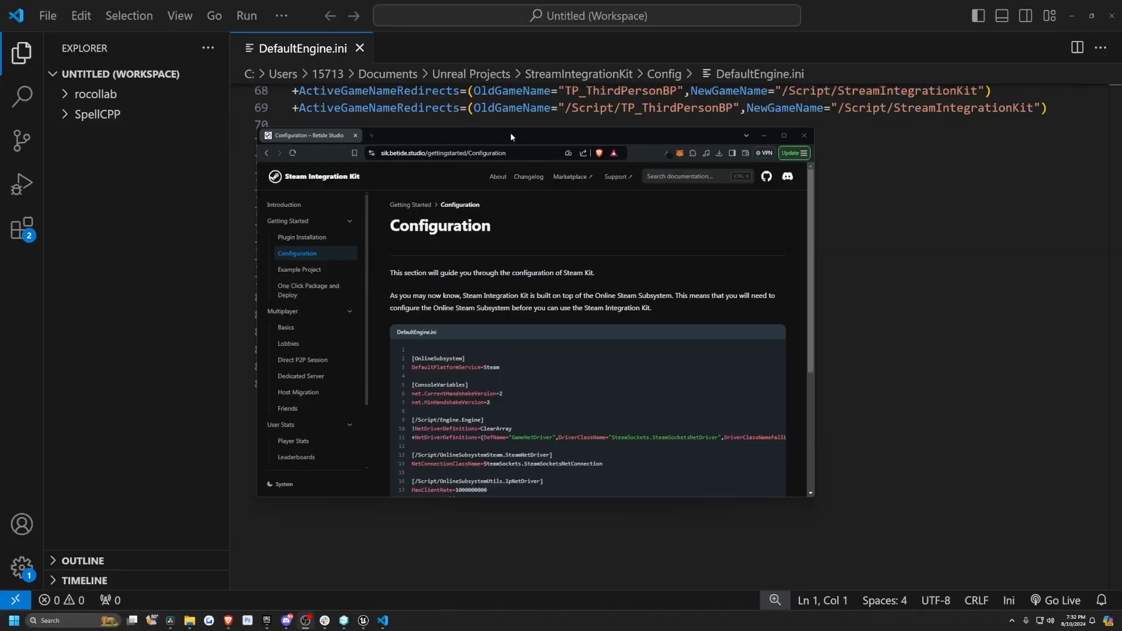
Scroll through DefaultEngine.ini to review it against the Steam Integration Kit configuration guide
scroll("down", 3)
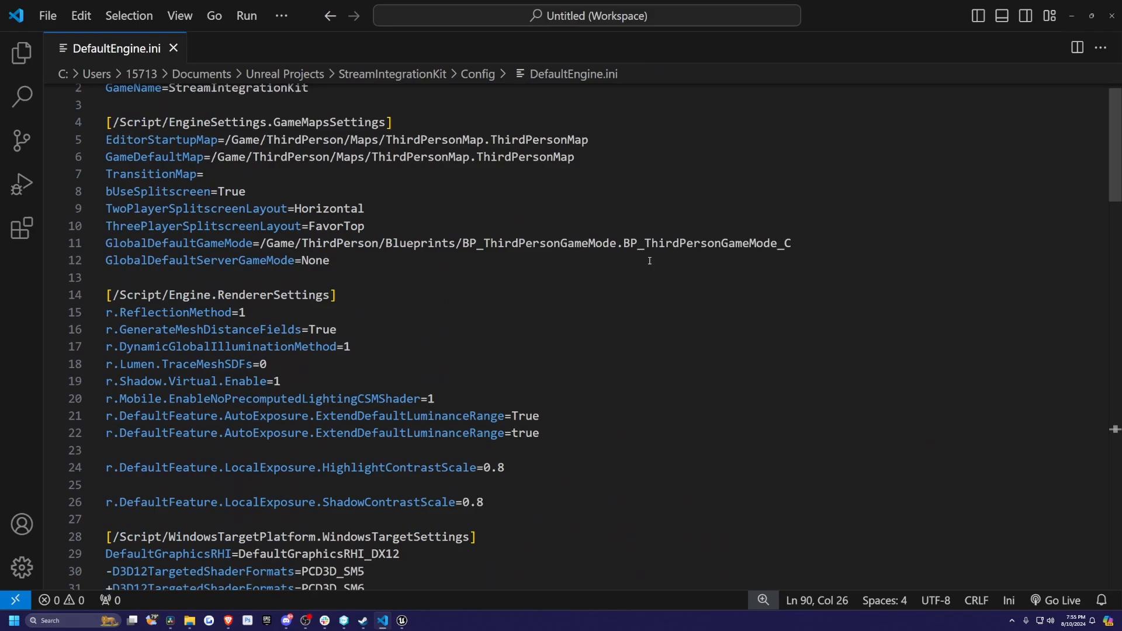
scroll("up", 3)
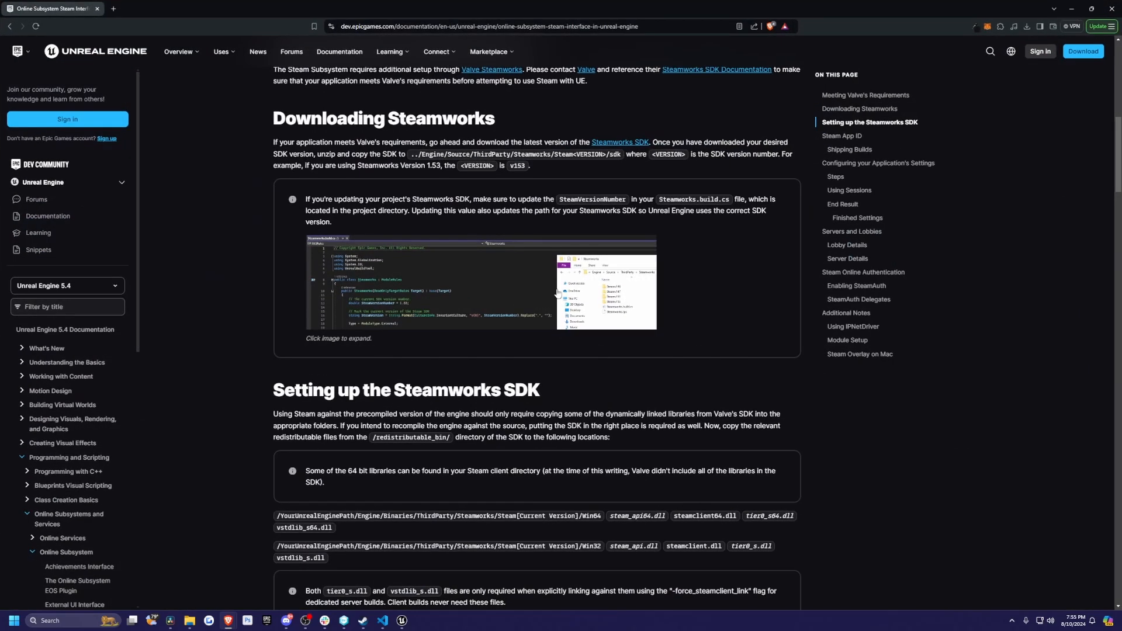
Scroll the Online Subsystem Steam page to the Steps listing the DefaultEngine.ini settings
scroll("down", 3)
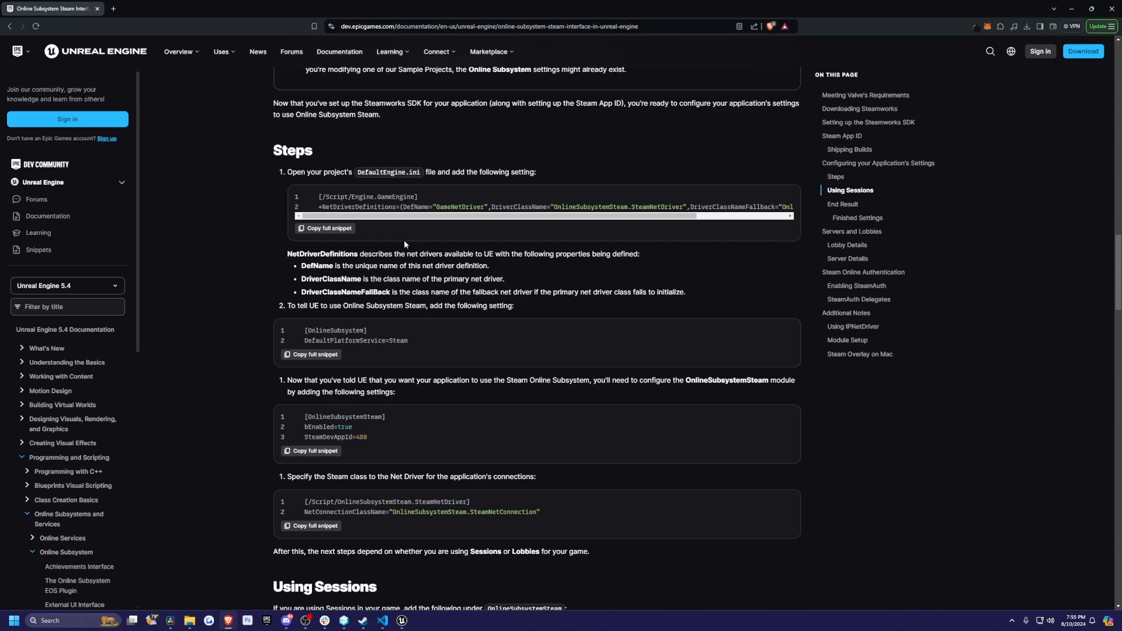
mouse_move(348, 5)
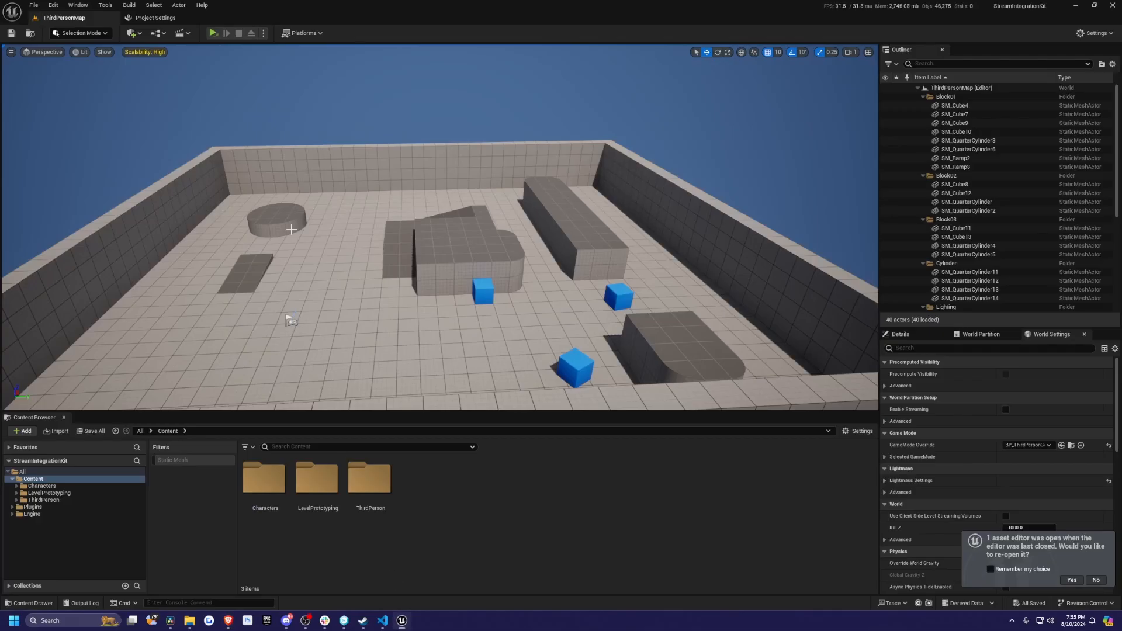
Show the Steam Integration Kit settings under Game with Steam App Id 480
left_click(152, 17)
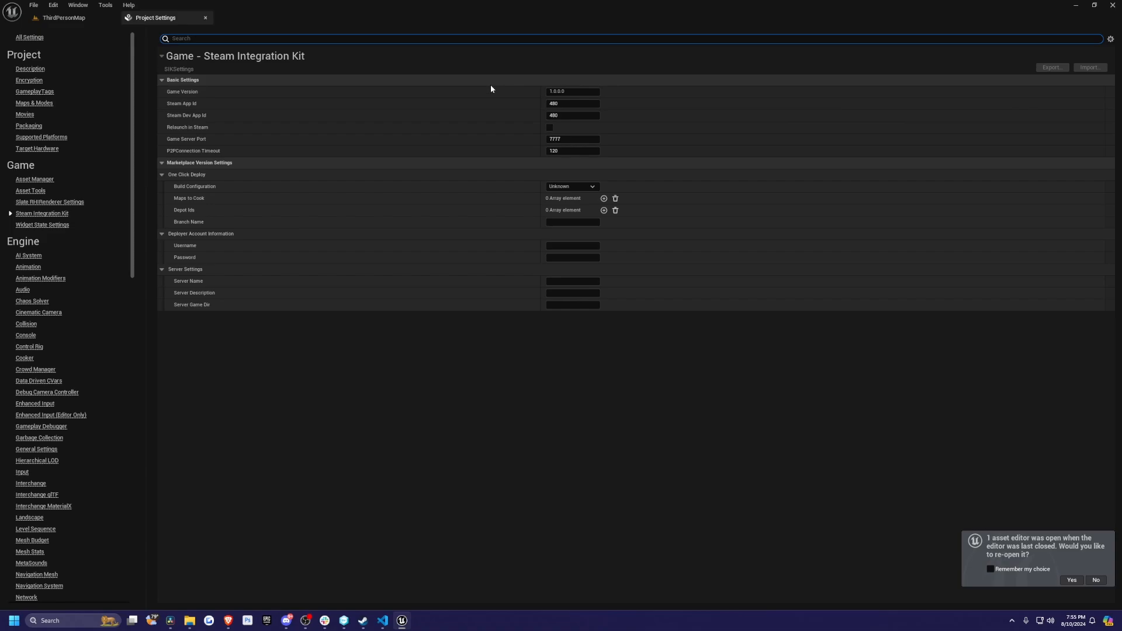
mouse_move(438, 64)
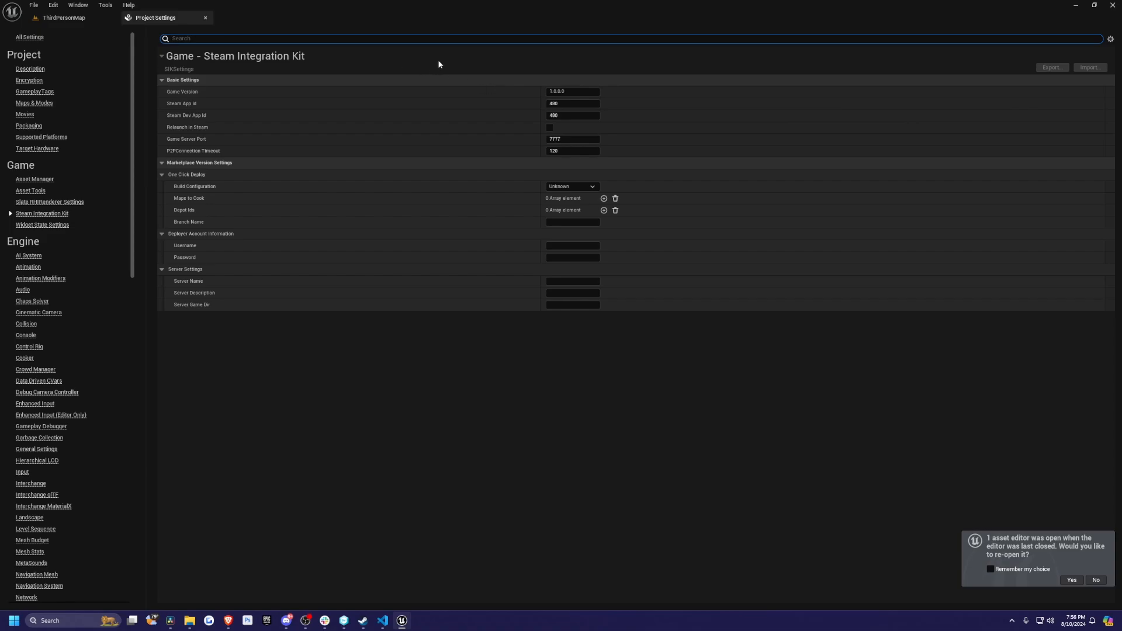
mouse_move(484, 110)
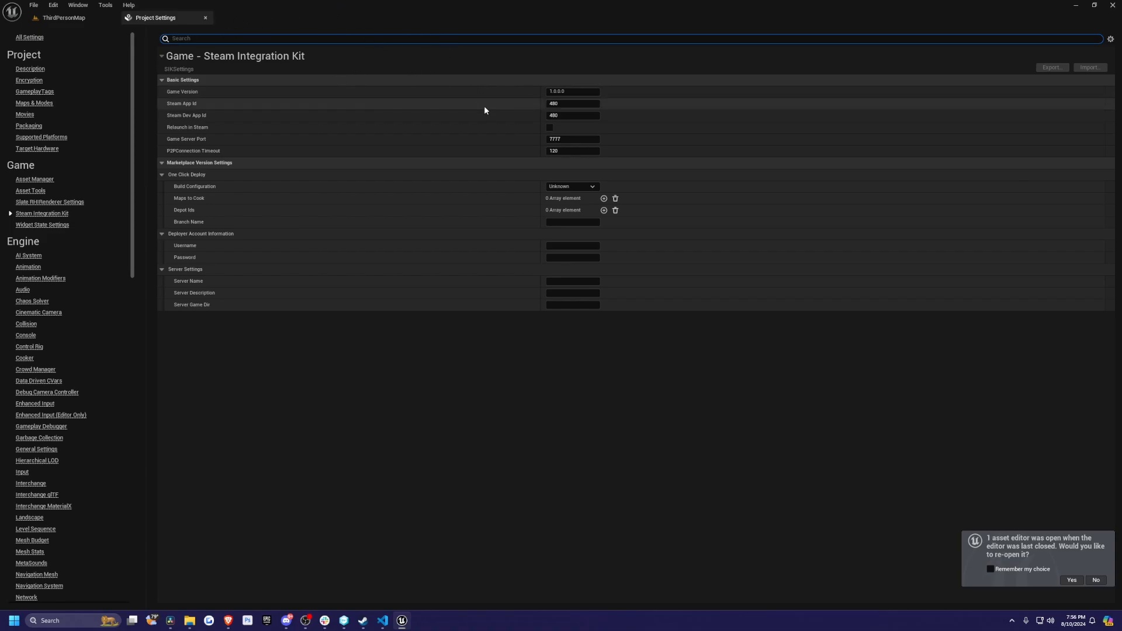
double_click(572, 116)
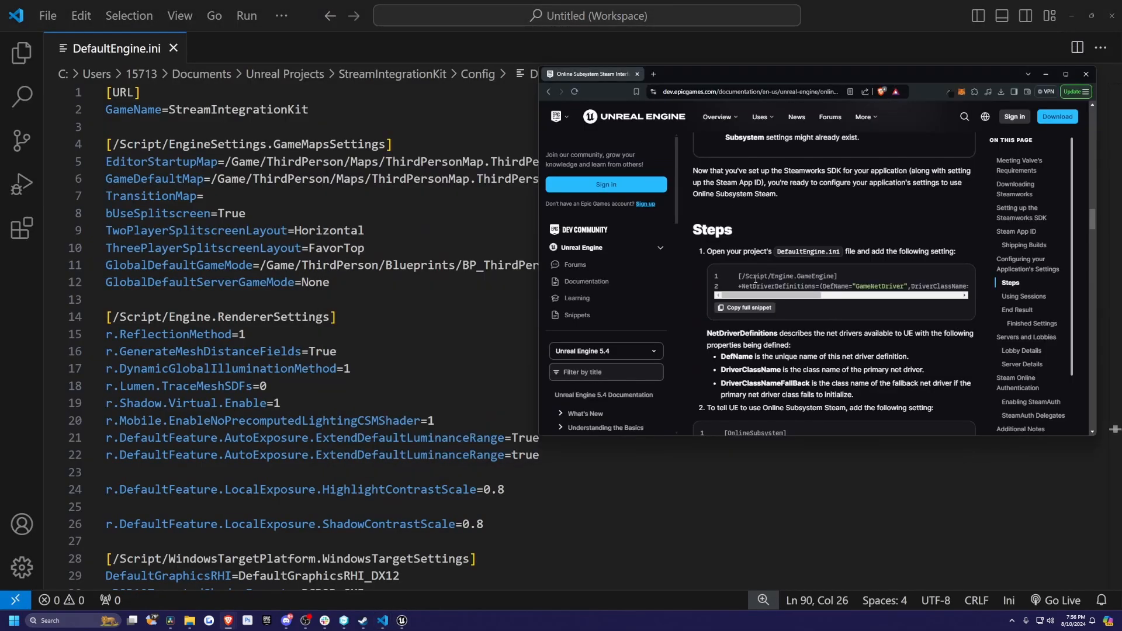
Add the [/Script/Engine.GameEngine] +NetDriverDefinitions snippet for the Steam net driver to DefaultEngine.ini
left_click(744, 307)
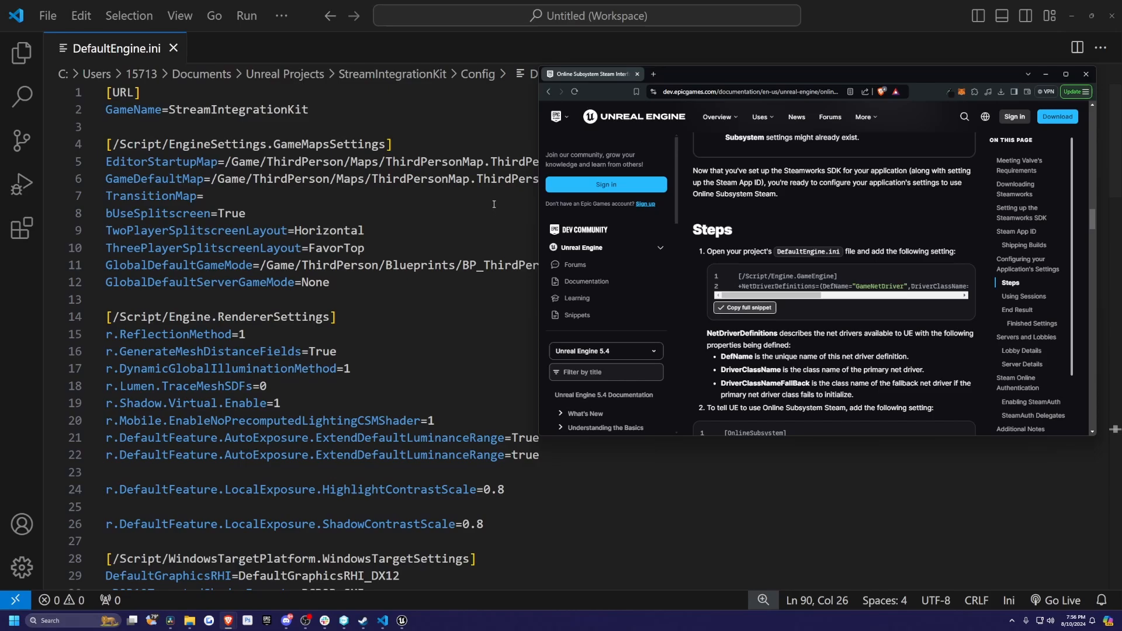
scroll("down", 3)
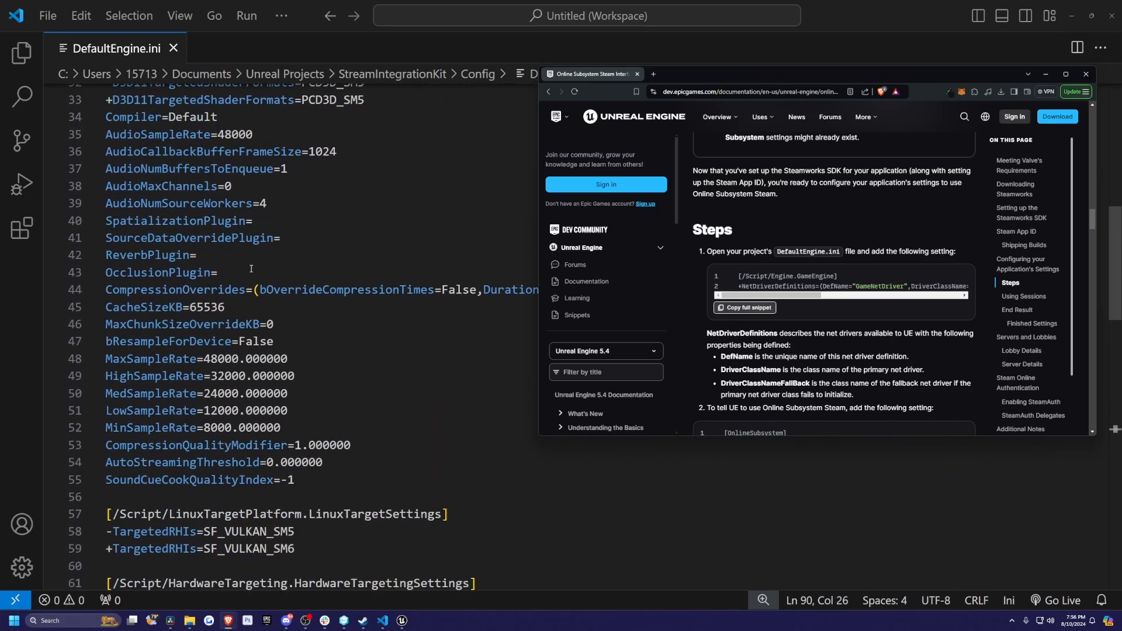
scroll("up", 3)
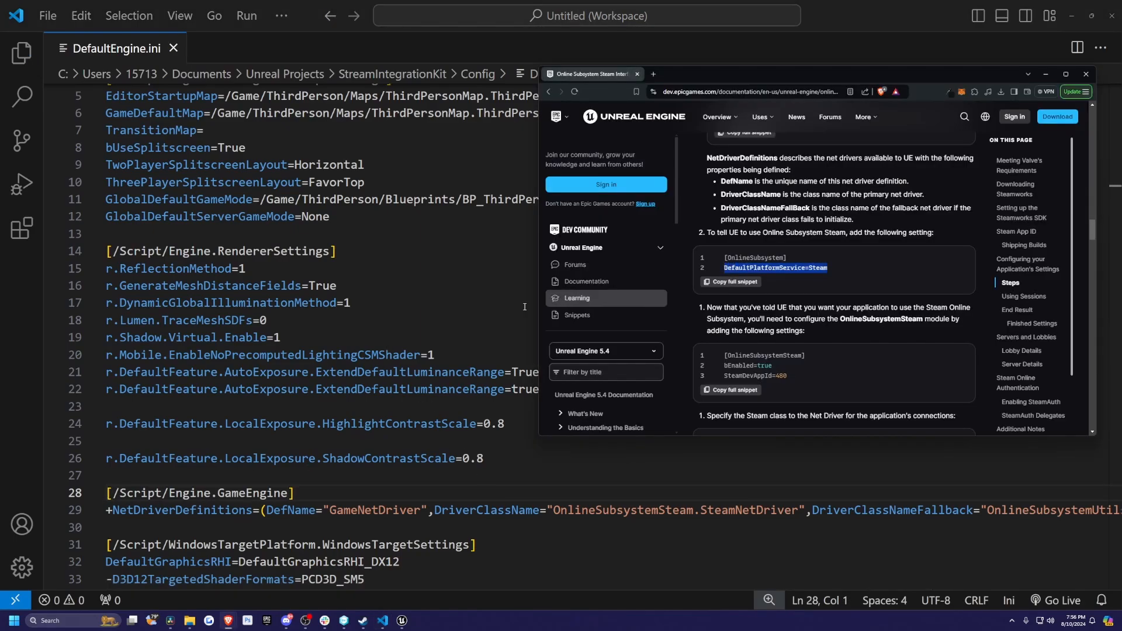
scroll("down", 3)
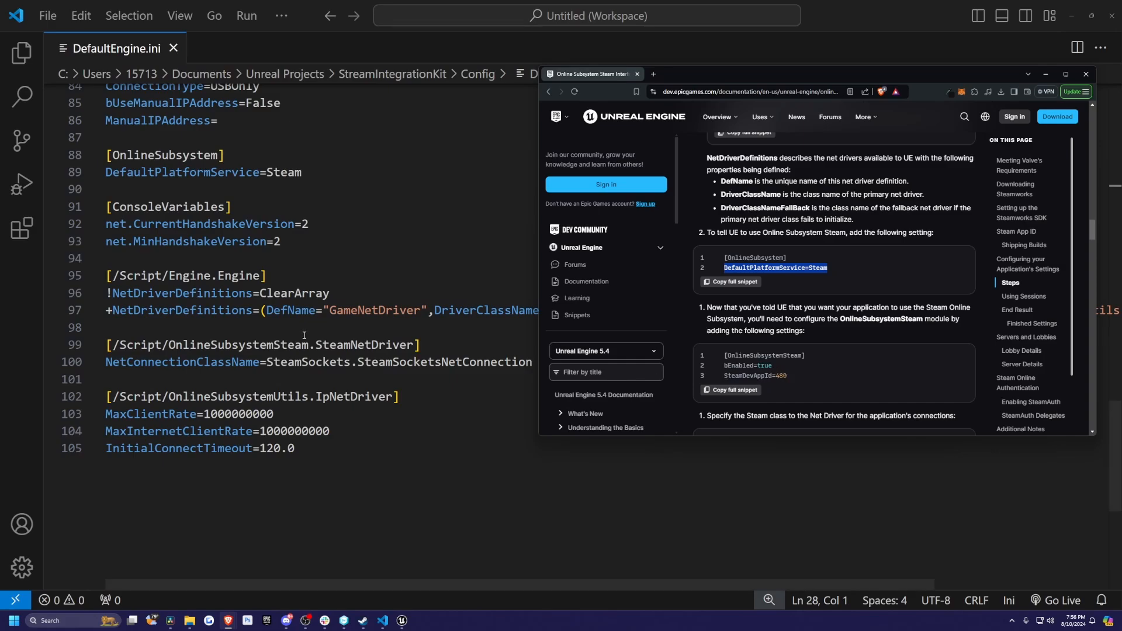
scroll("up", 3)
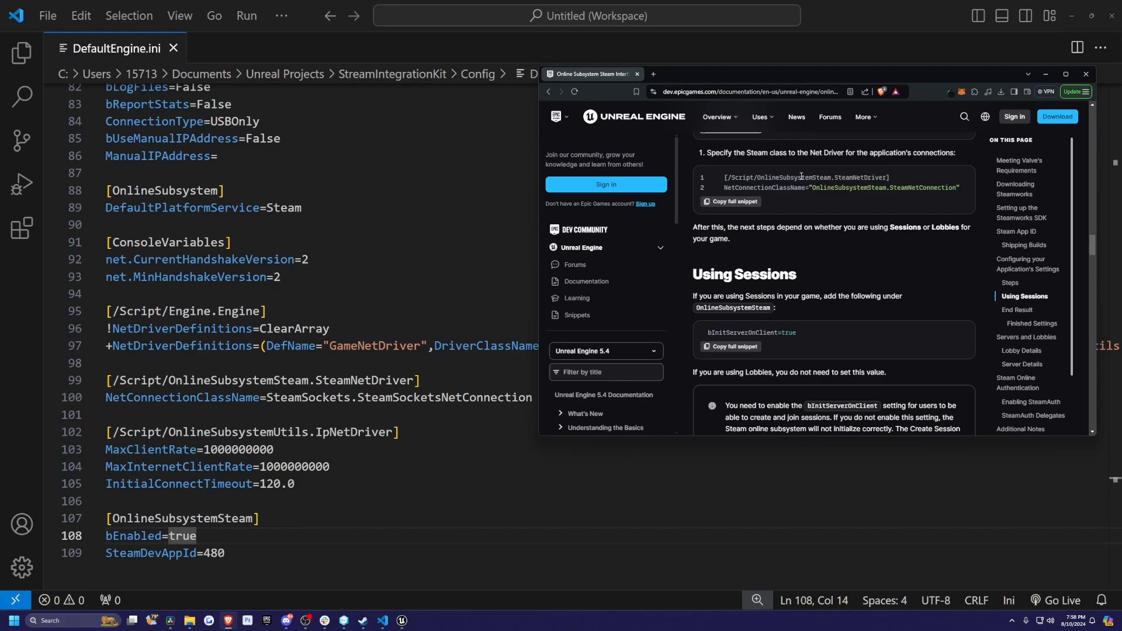
Add [OnlineSubsystemSteam] with bEnabled=true, SteamDevAppId=480 and bInitServerOnClient=true
double_click(752, 332)
type("bInitServerOnClient=true")
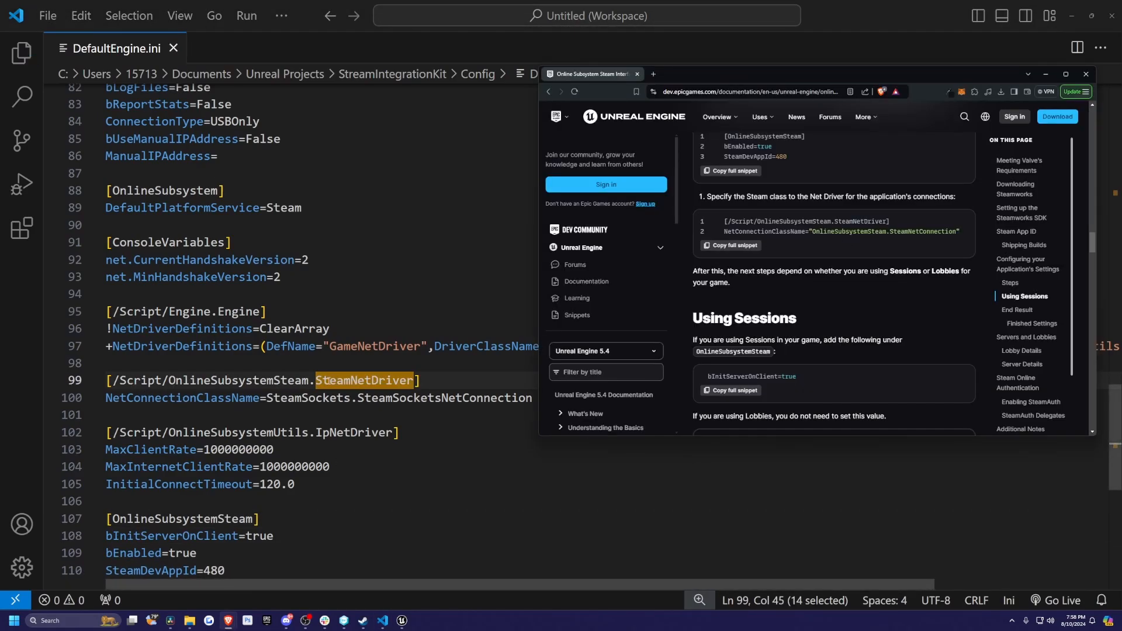
mouse_move(966, 233)
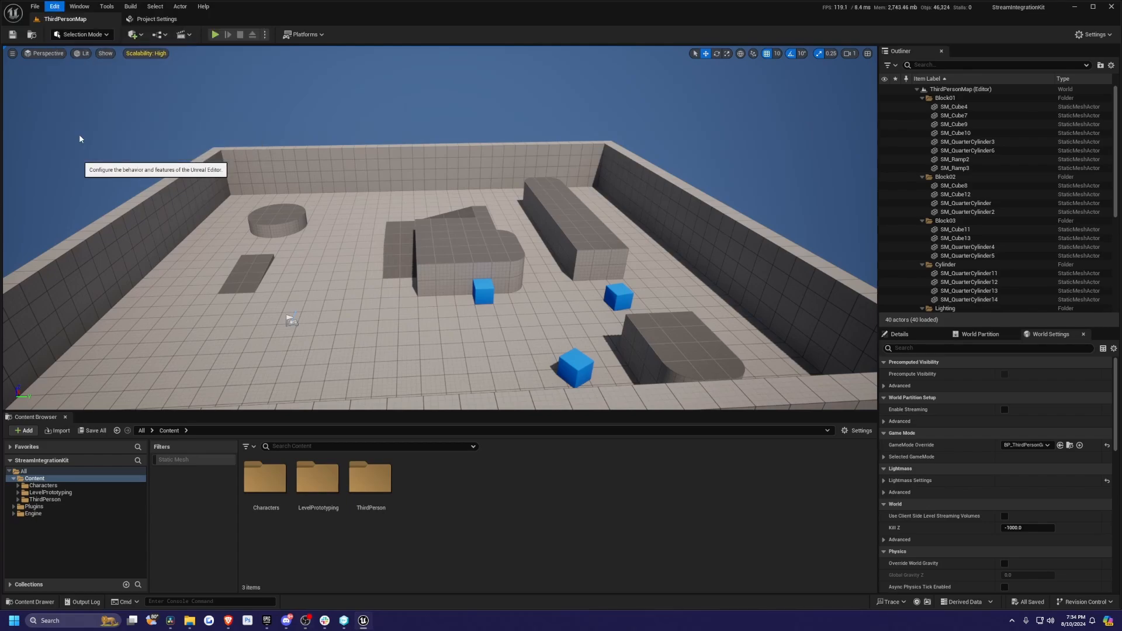
Set the standalone game Additional Launch Parameters to -log in Editor Preferences > Level Editor > Play
left_click(53, 6)
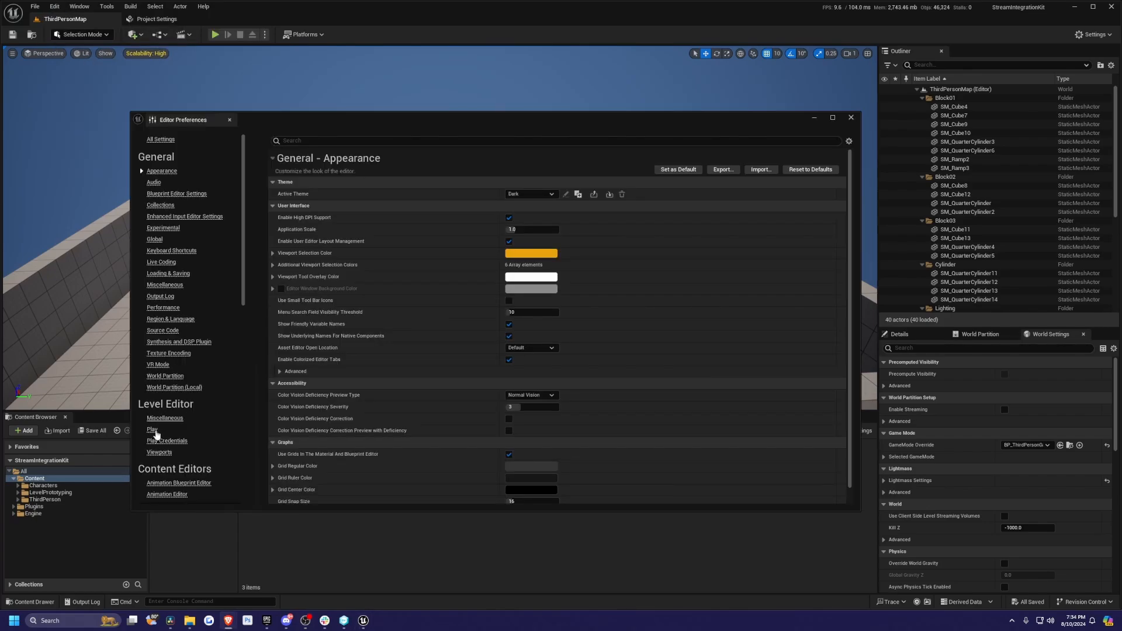
left_click(150, 430)
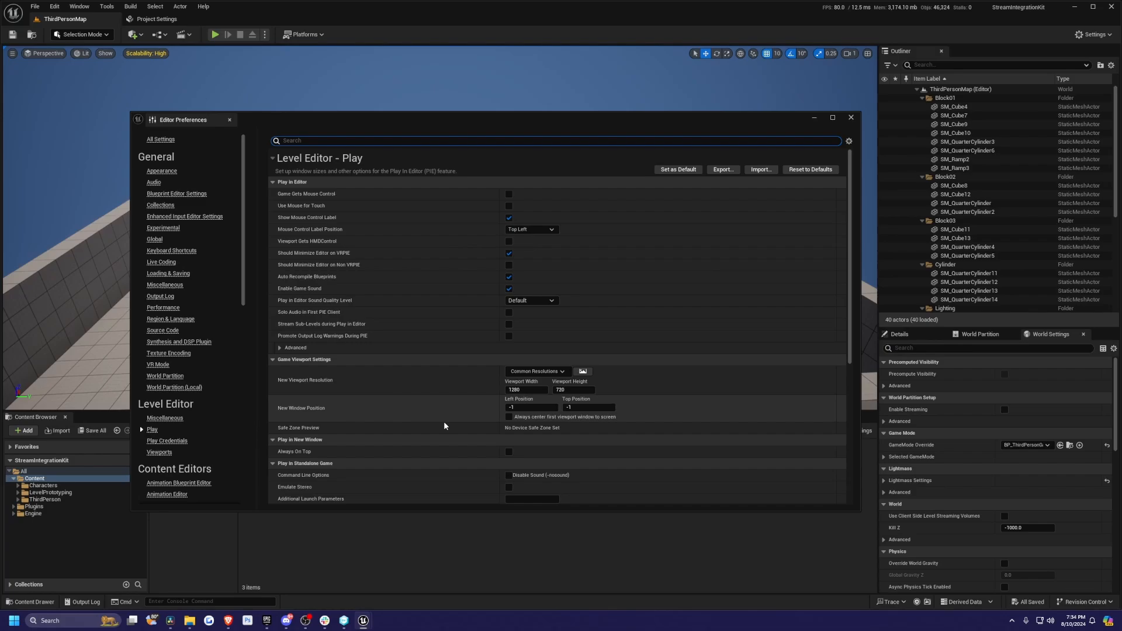
scroll("down", 3)
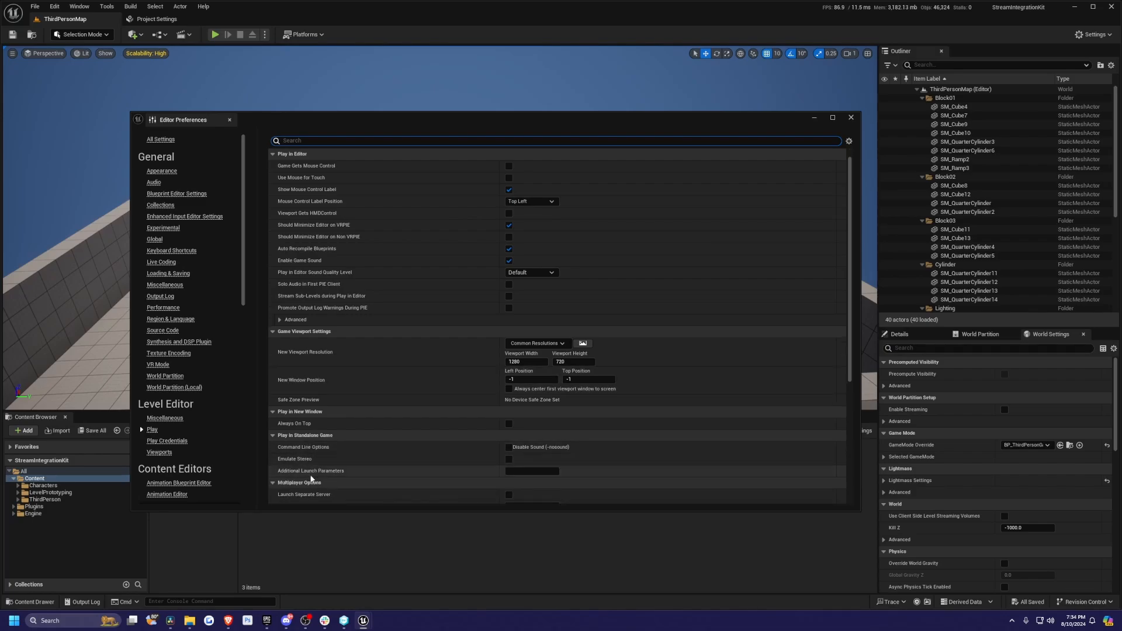
left_click(532, 471)
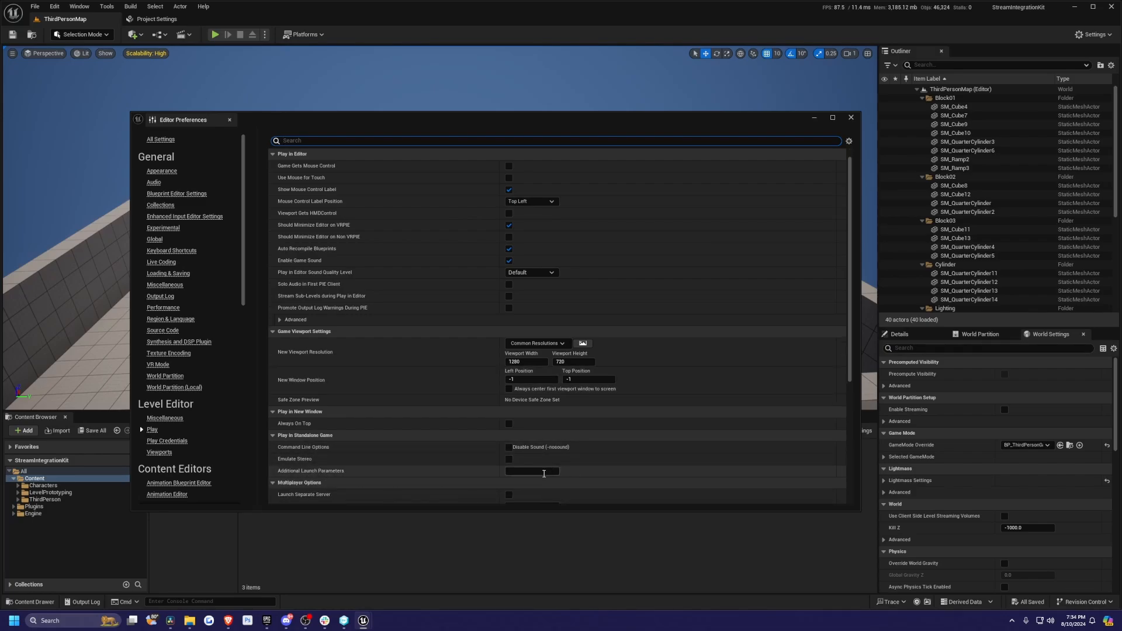
type("-log")
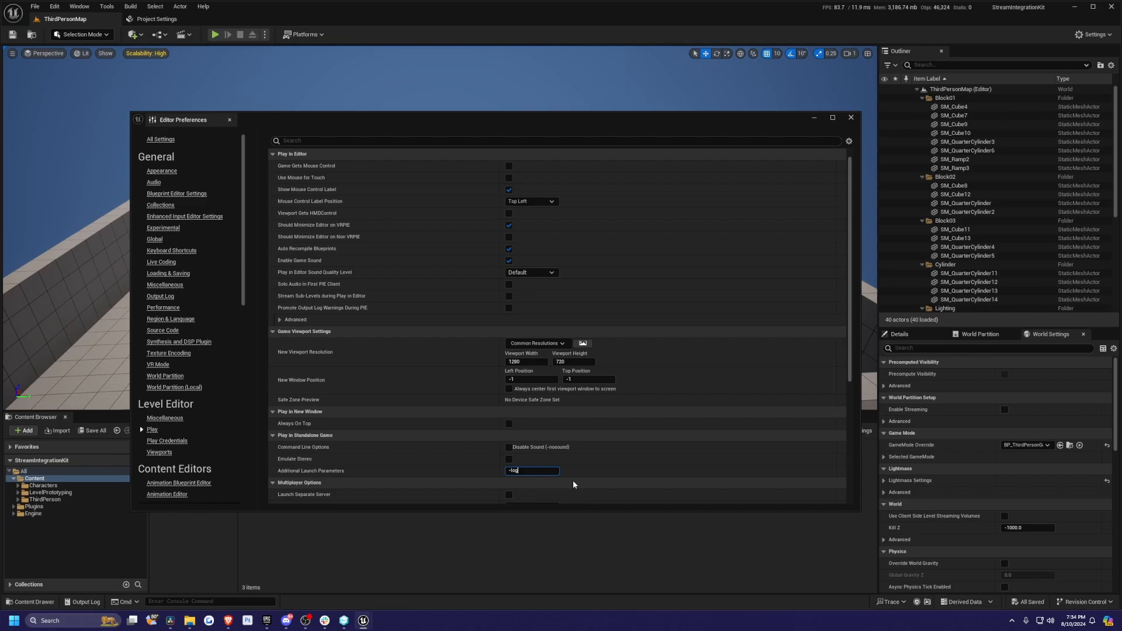
left_click(851, 117)
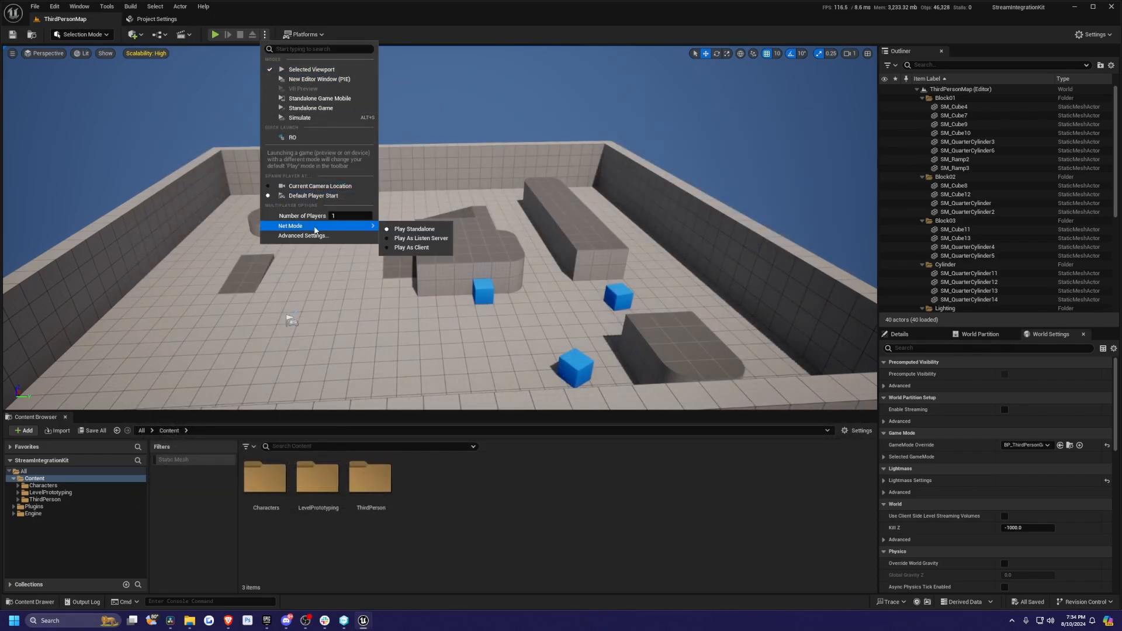
mouse_move(311, 108)
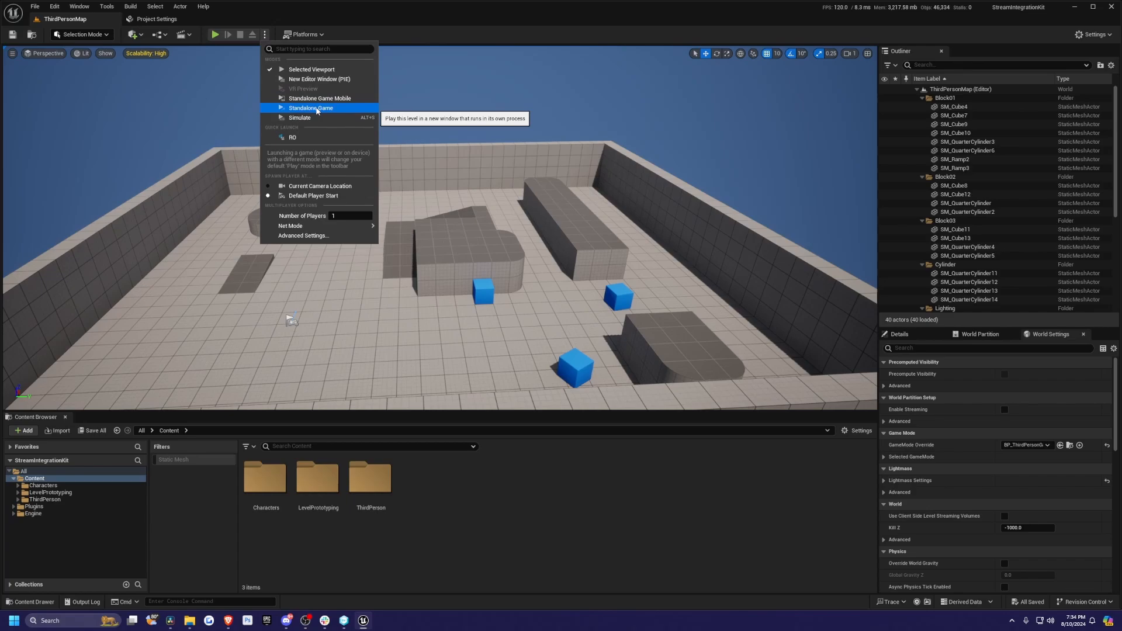
Run the Third Person level as a Standalone Game from the Play options
left_click(310, 107)
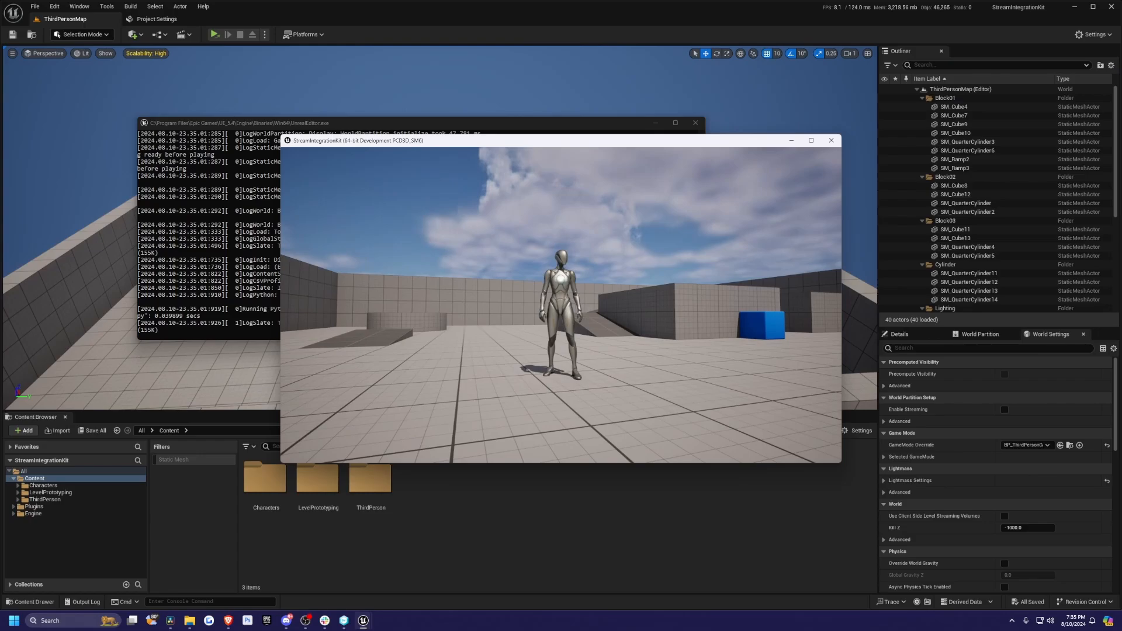
Open the Steam overlay in the running game window with Shift+Tab
left_click(252, 34)
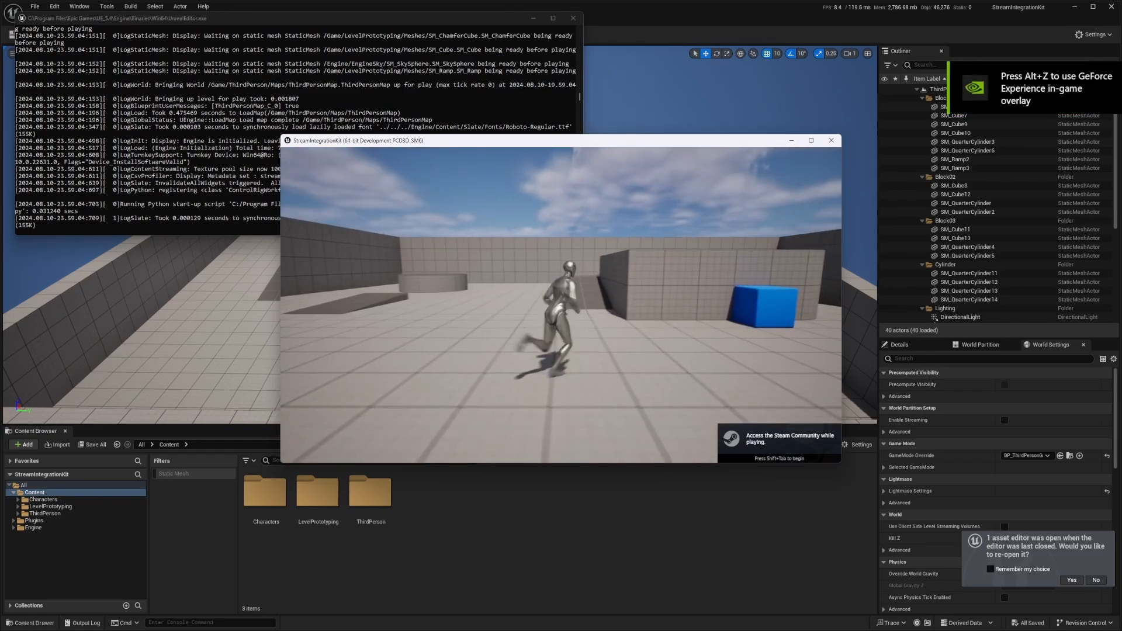
key("shift+tab")
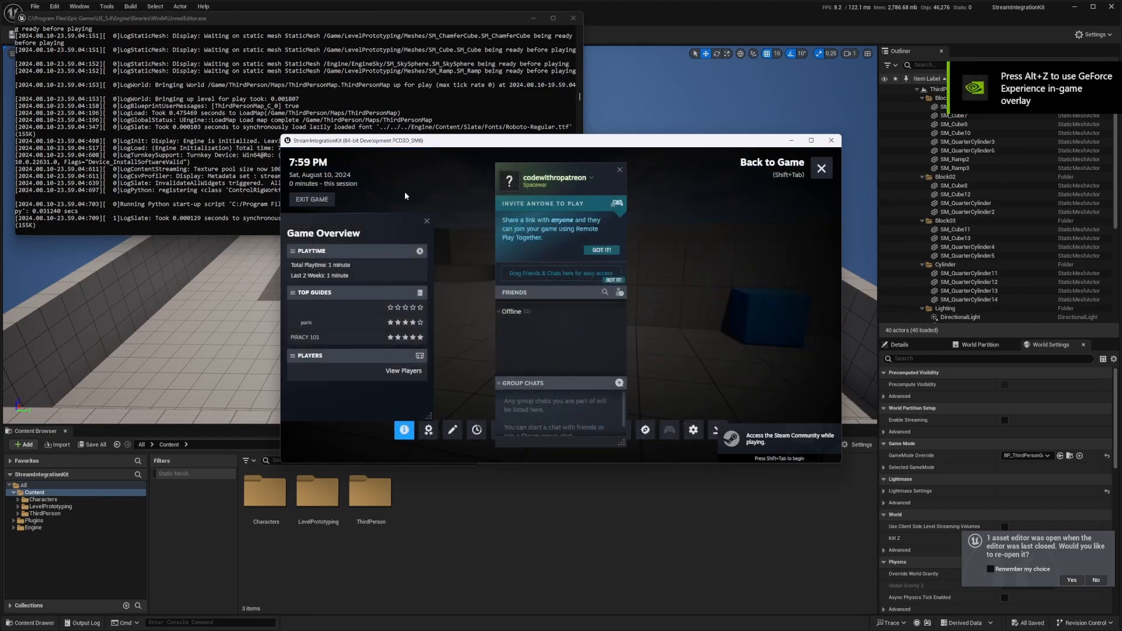